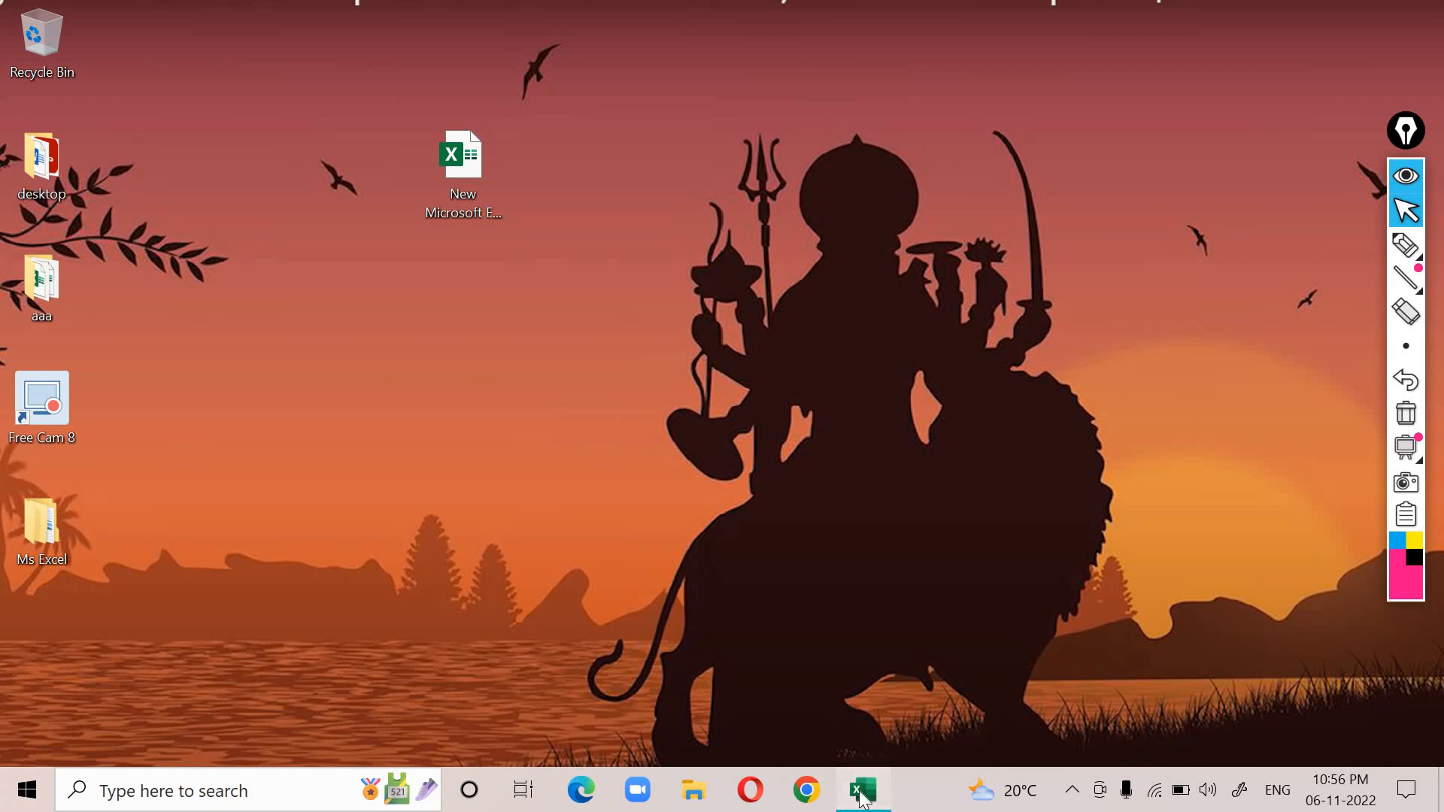
Step: Bring up the blank New Microsoft Excel Worksheet workbook in Excel
{"action": "left_click", "coordinate": [860, 789]}
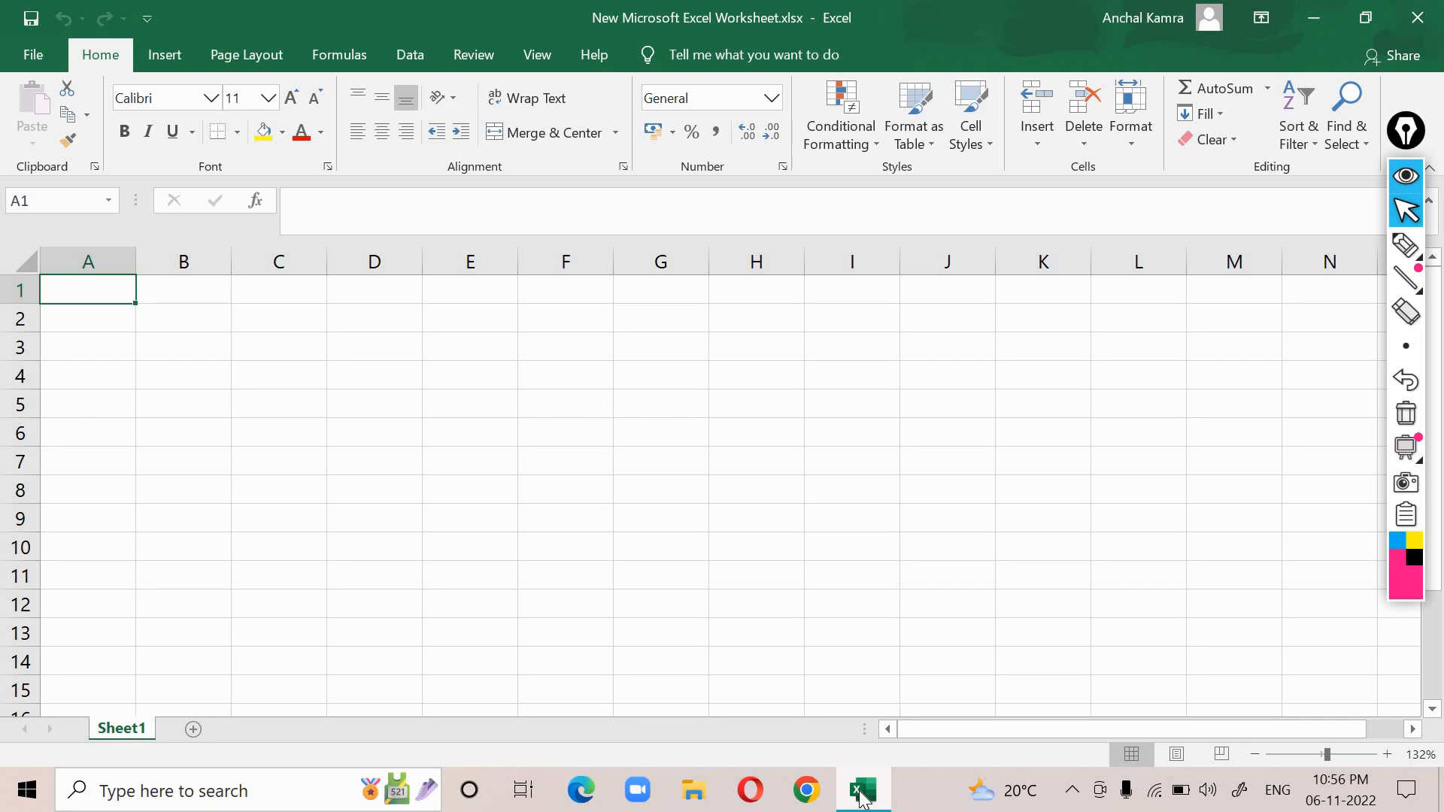
Step: Select cells E1, H7, I3, E3 and G3 in turn to show their addresses
{"action": "left_click", "coordinate": [469, 289]}
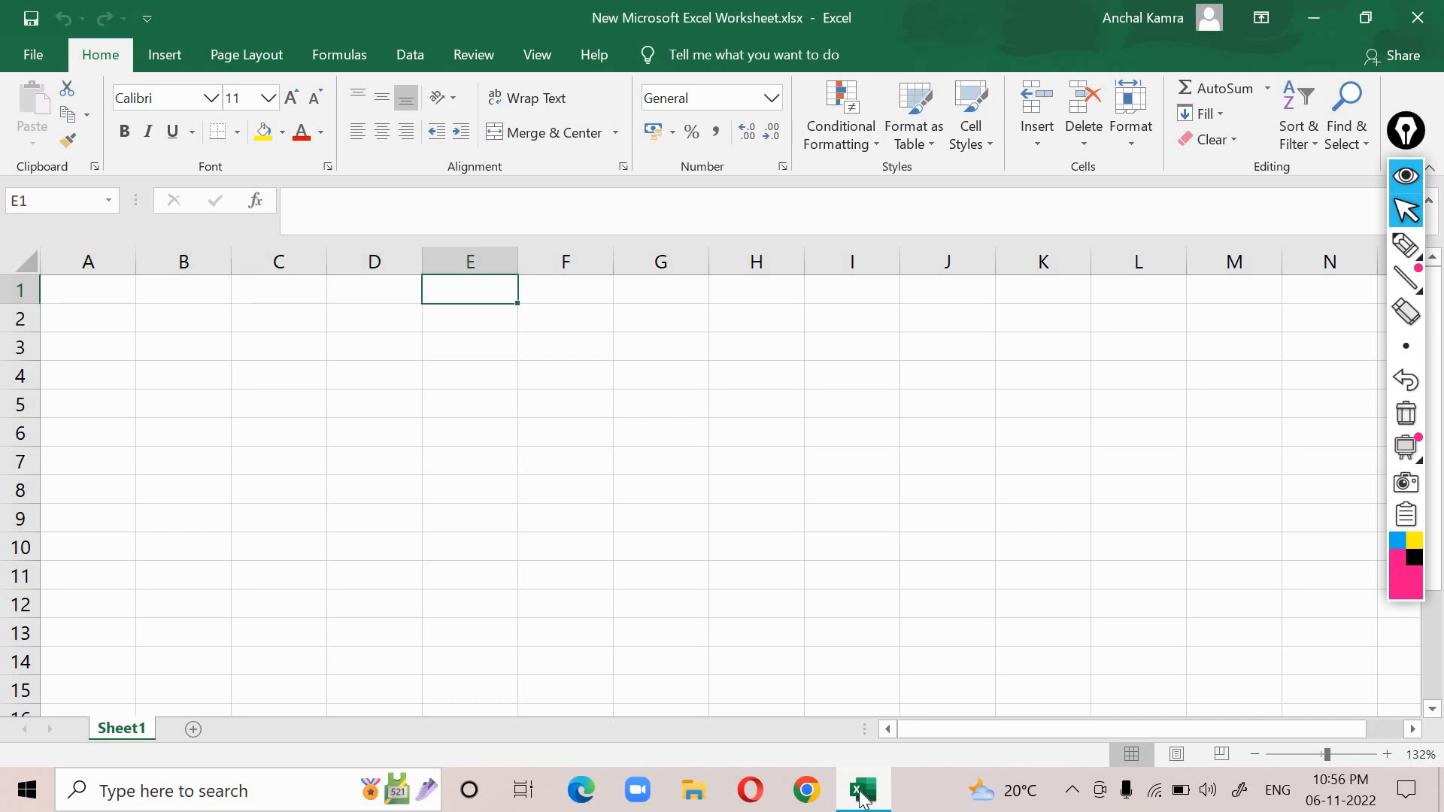
{"action": "left_click", "coordinate": [757, 462]}
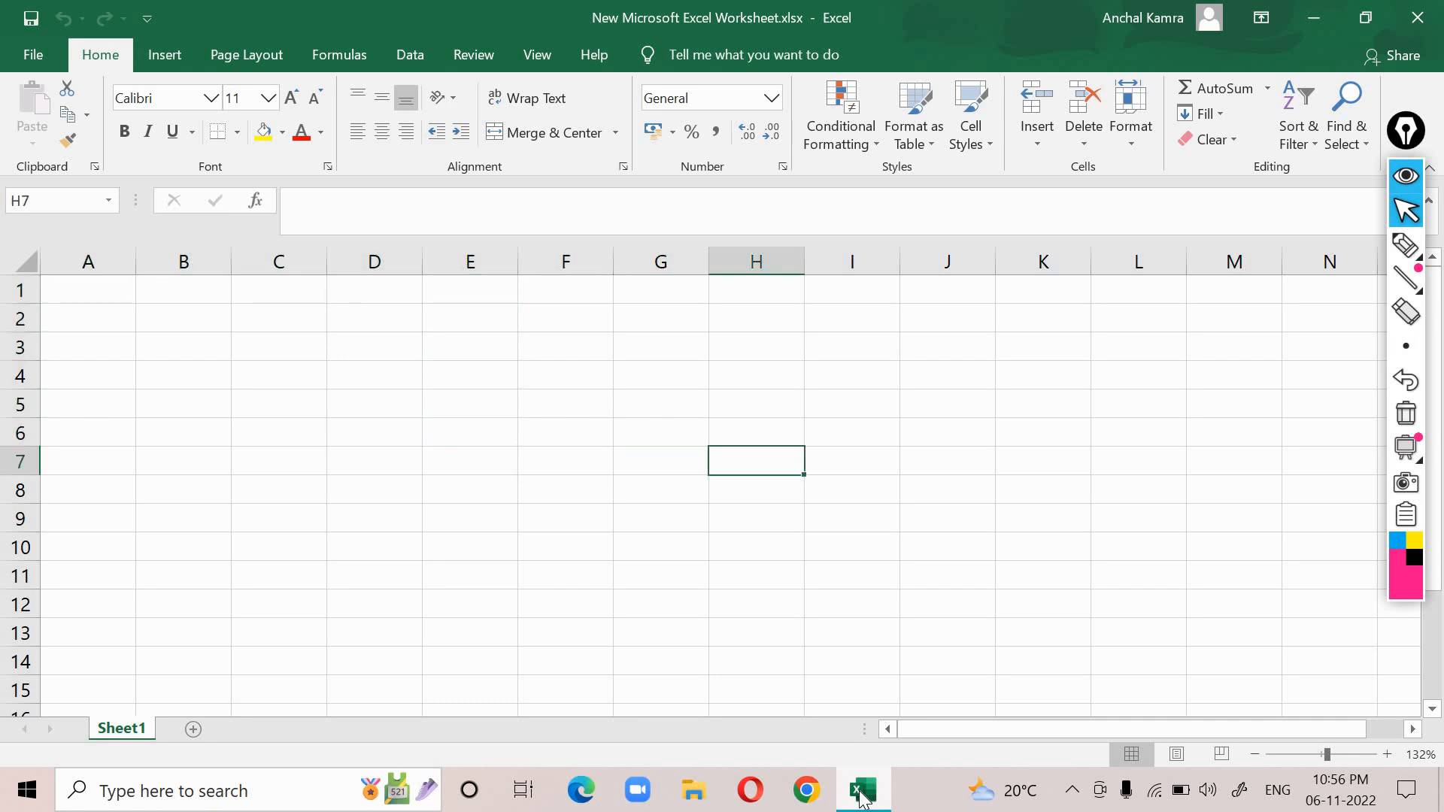
{"action": "left_click", "coordinate": [852, 347]}
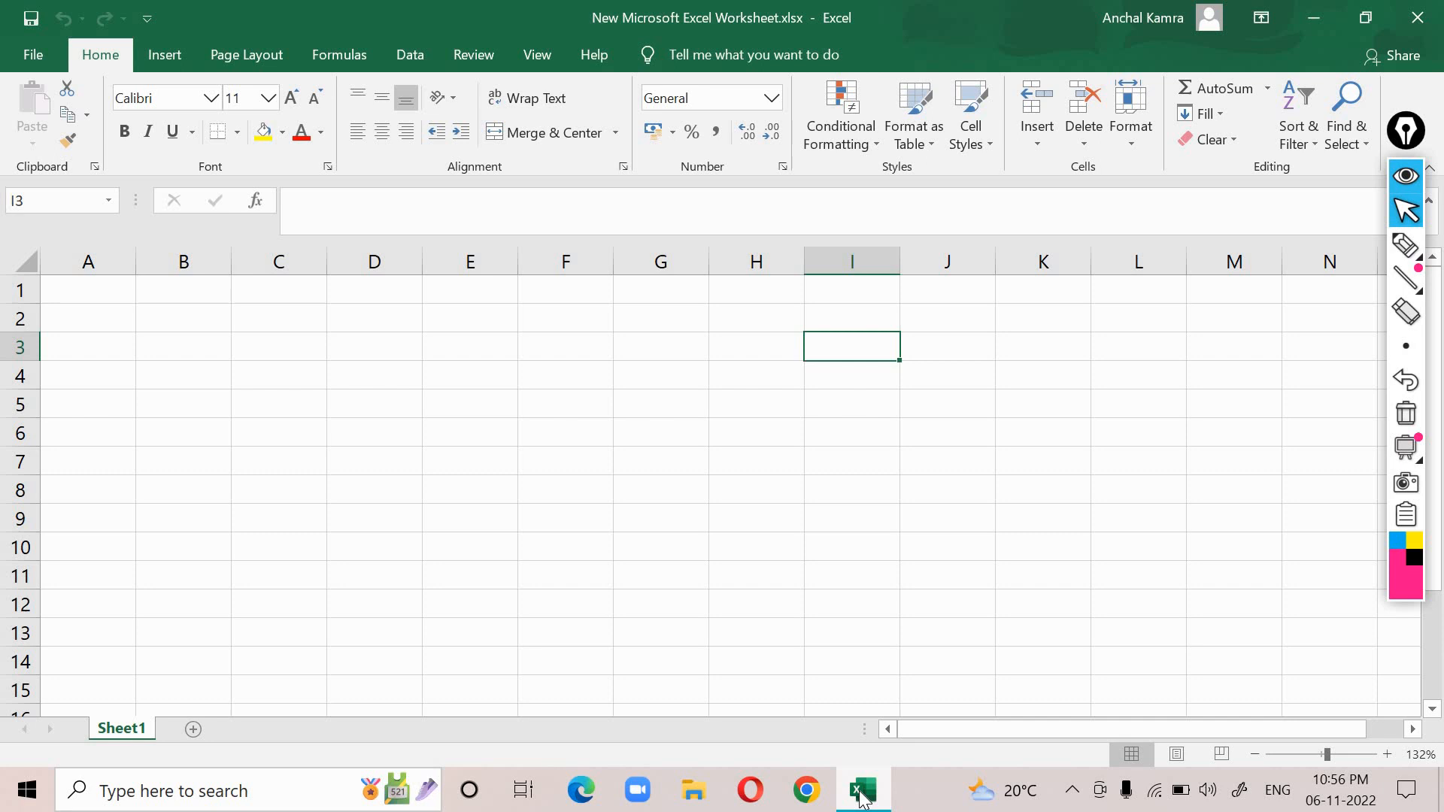
{"action": "left_click", "coordinate": [470, 347]}
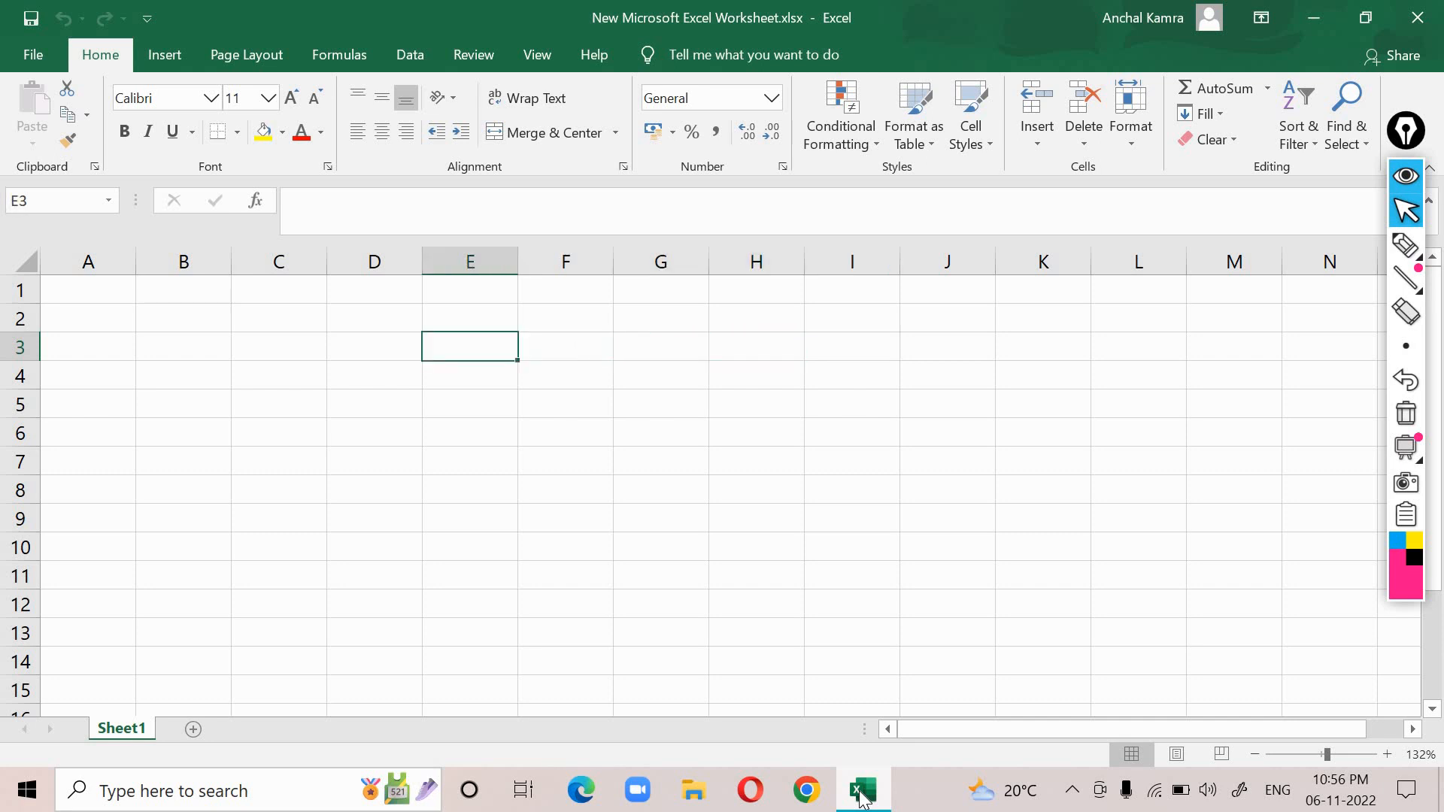
{"action": "left_click", "coordinate": [660, 346]}
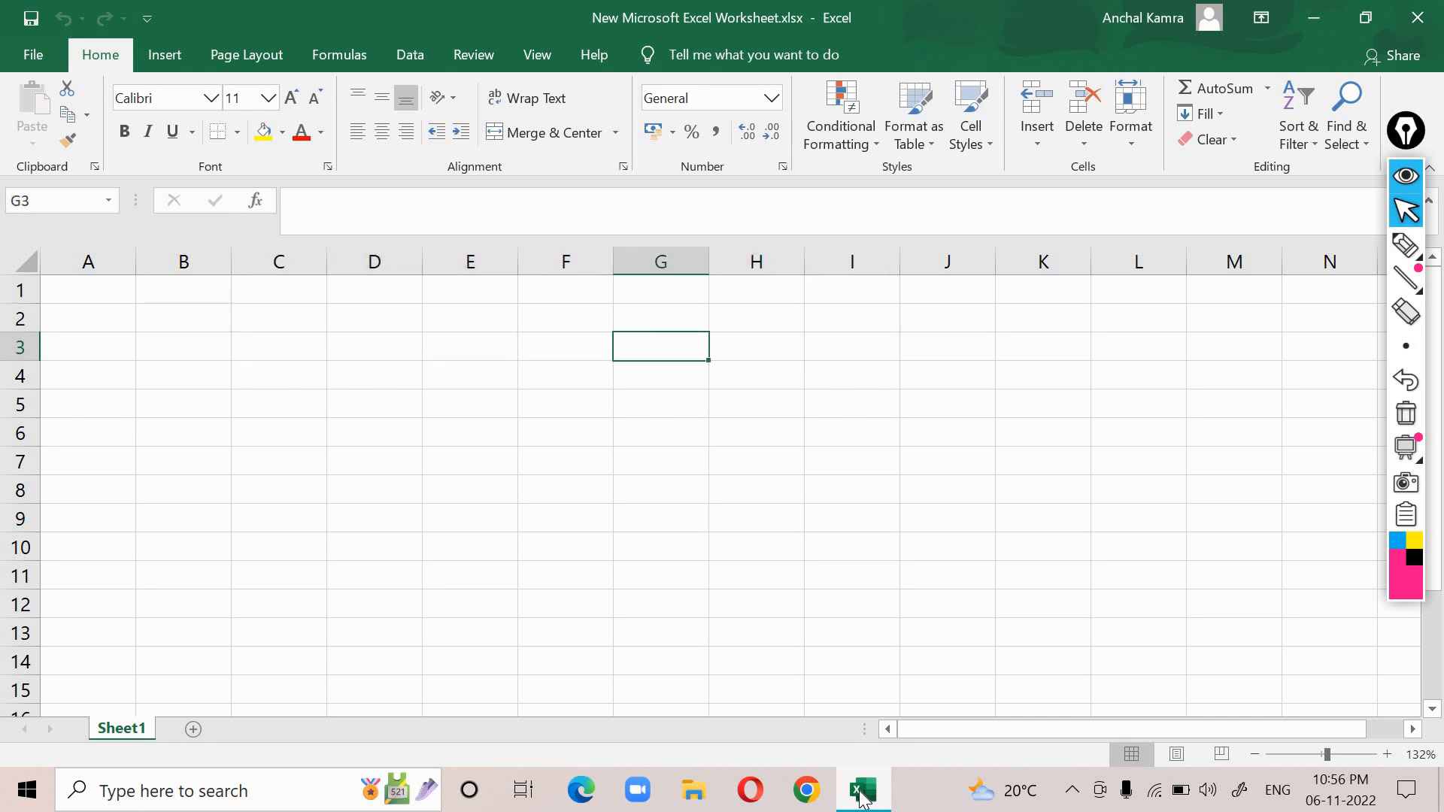
Step: Enter the text-number value kljhh890 into cell H3
{"action": "left_click", "coordinate": [757, 346]}
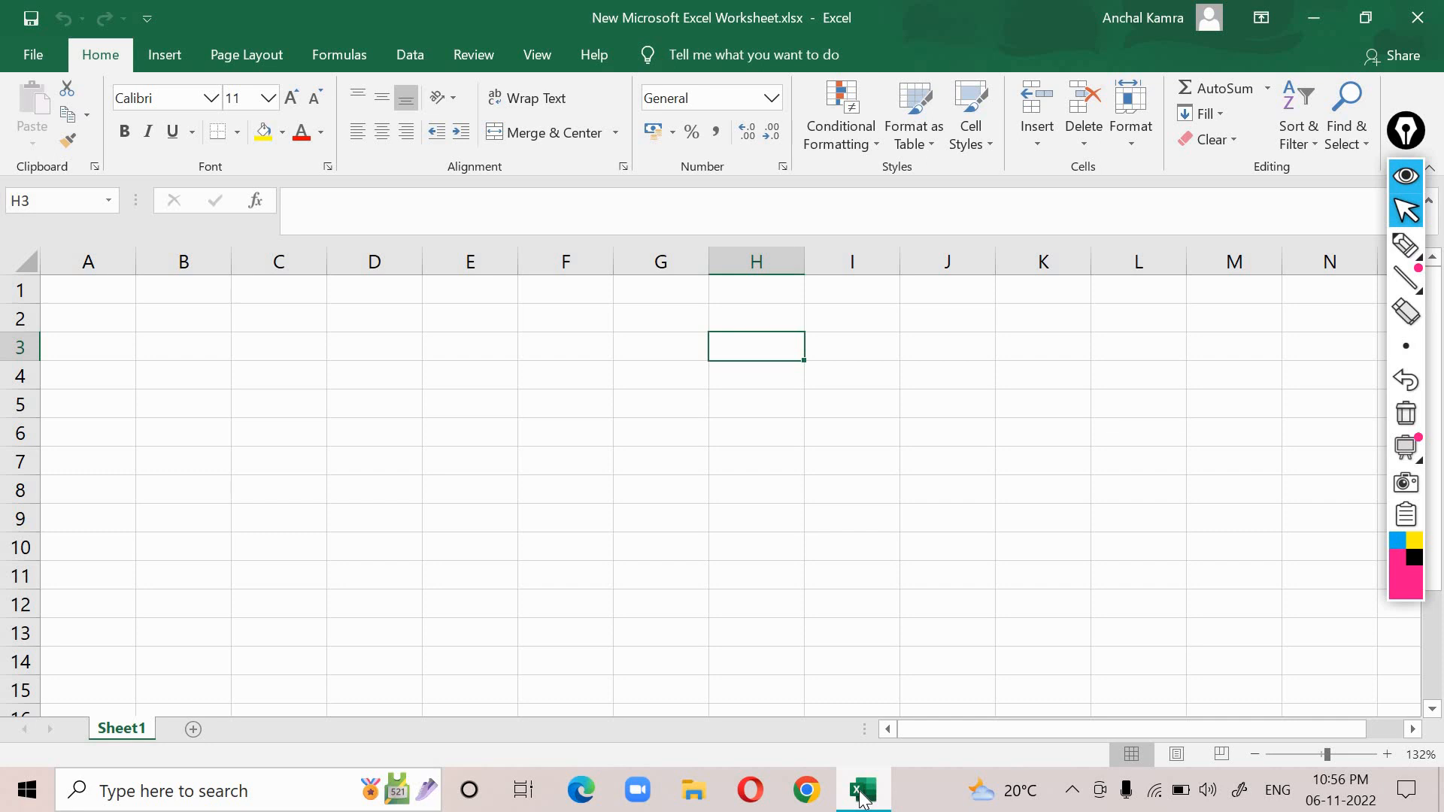
{"action": "type", "text": "kljhh"}
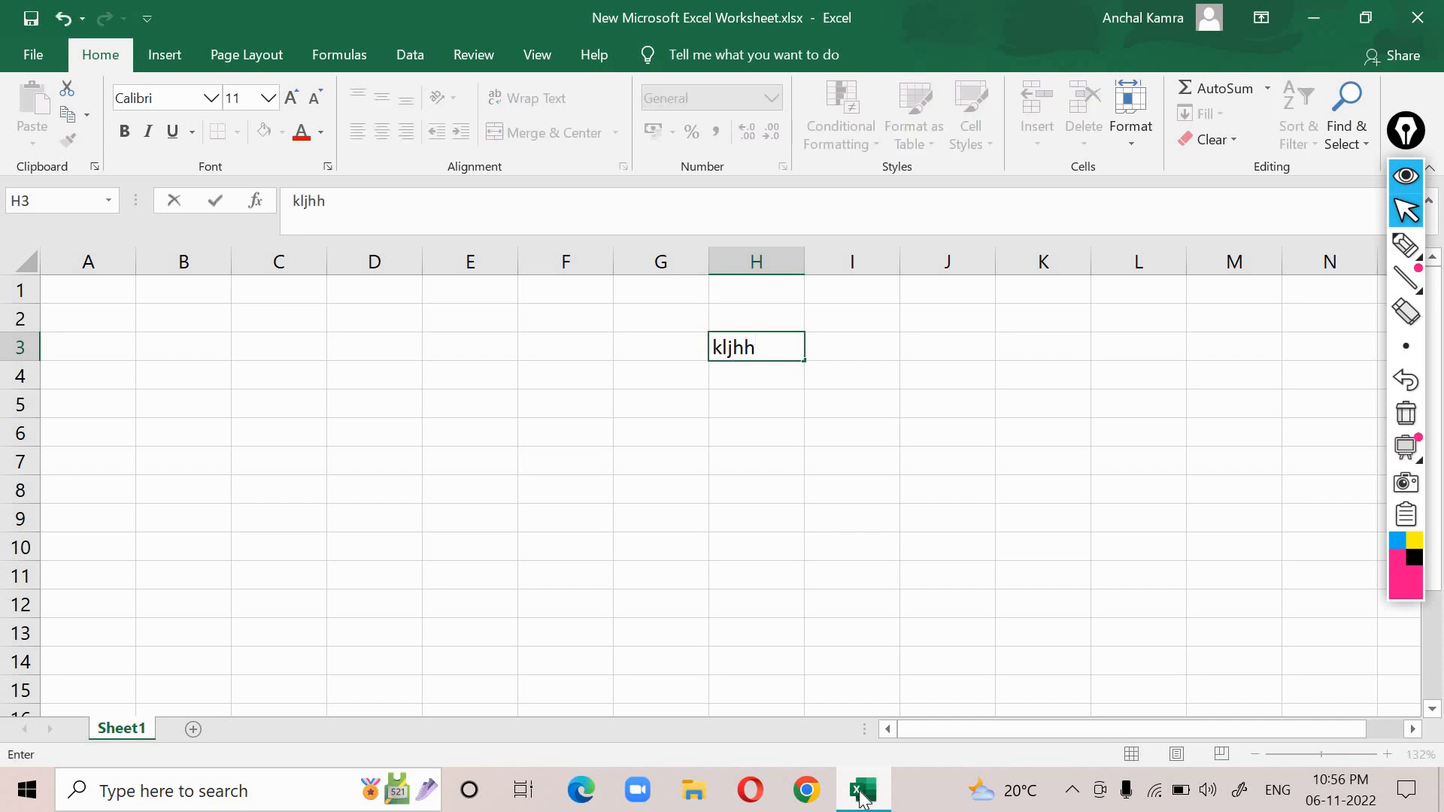
{"action": "type", "text": "890"}
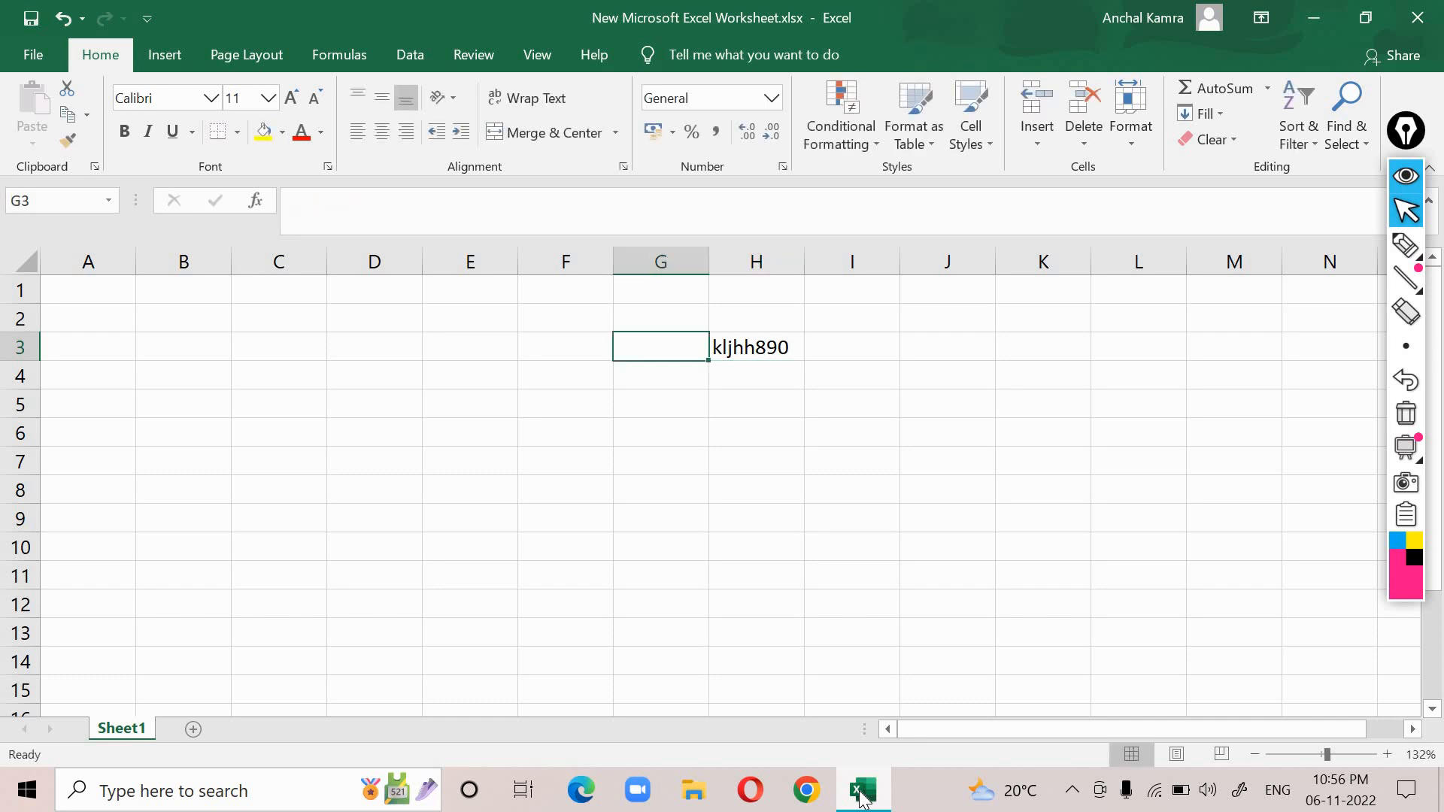
{"action": "left_click", "coordinate": [375, 347]}
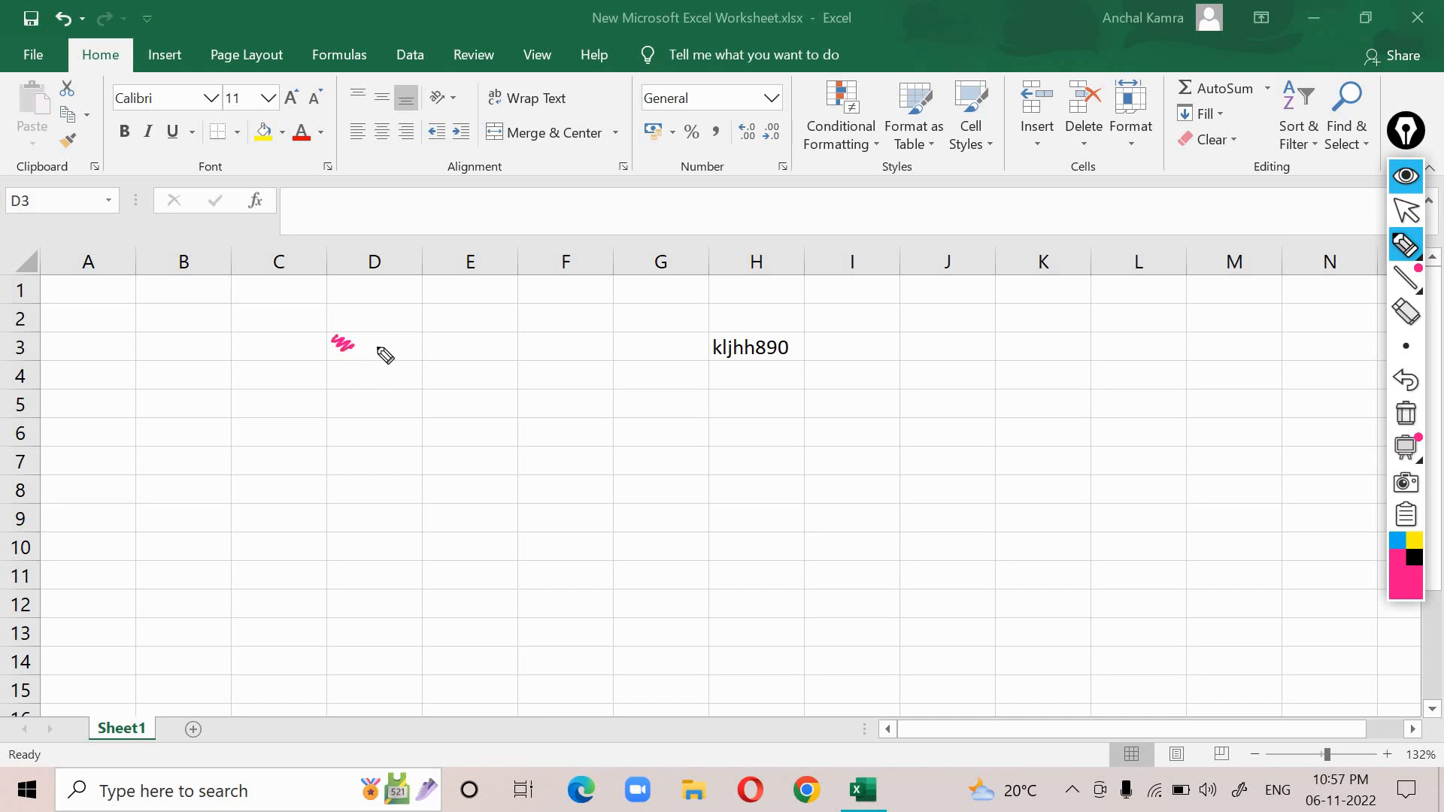
{"action": "left_click_drag", "start_coordinate": [346, 346], "coordinate": [409, 355]}
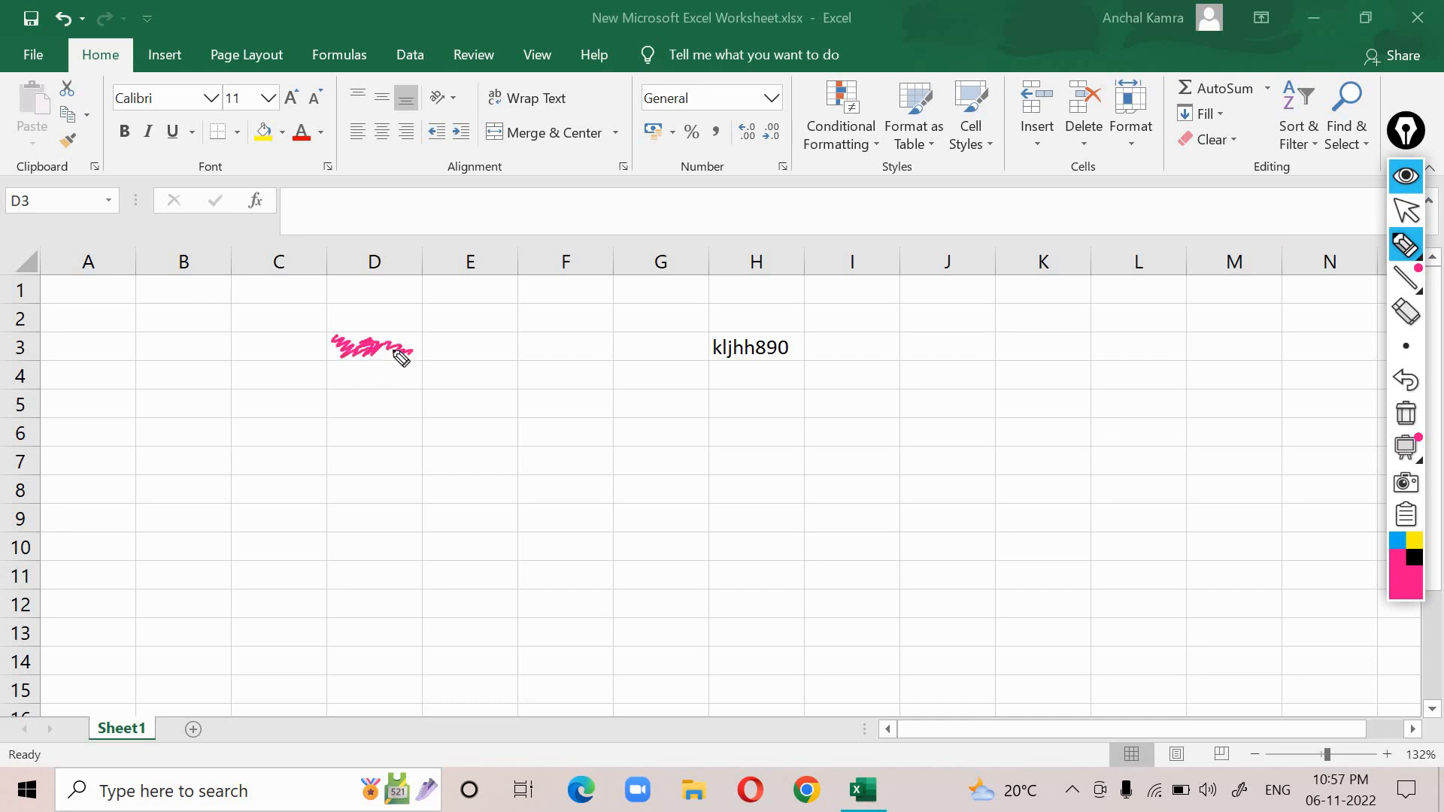
{"action": "left_click_drag", "start_coordinate": [373, 355], "coordinate": [415, 347]}
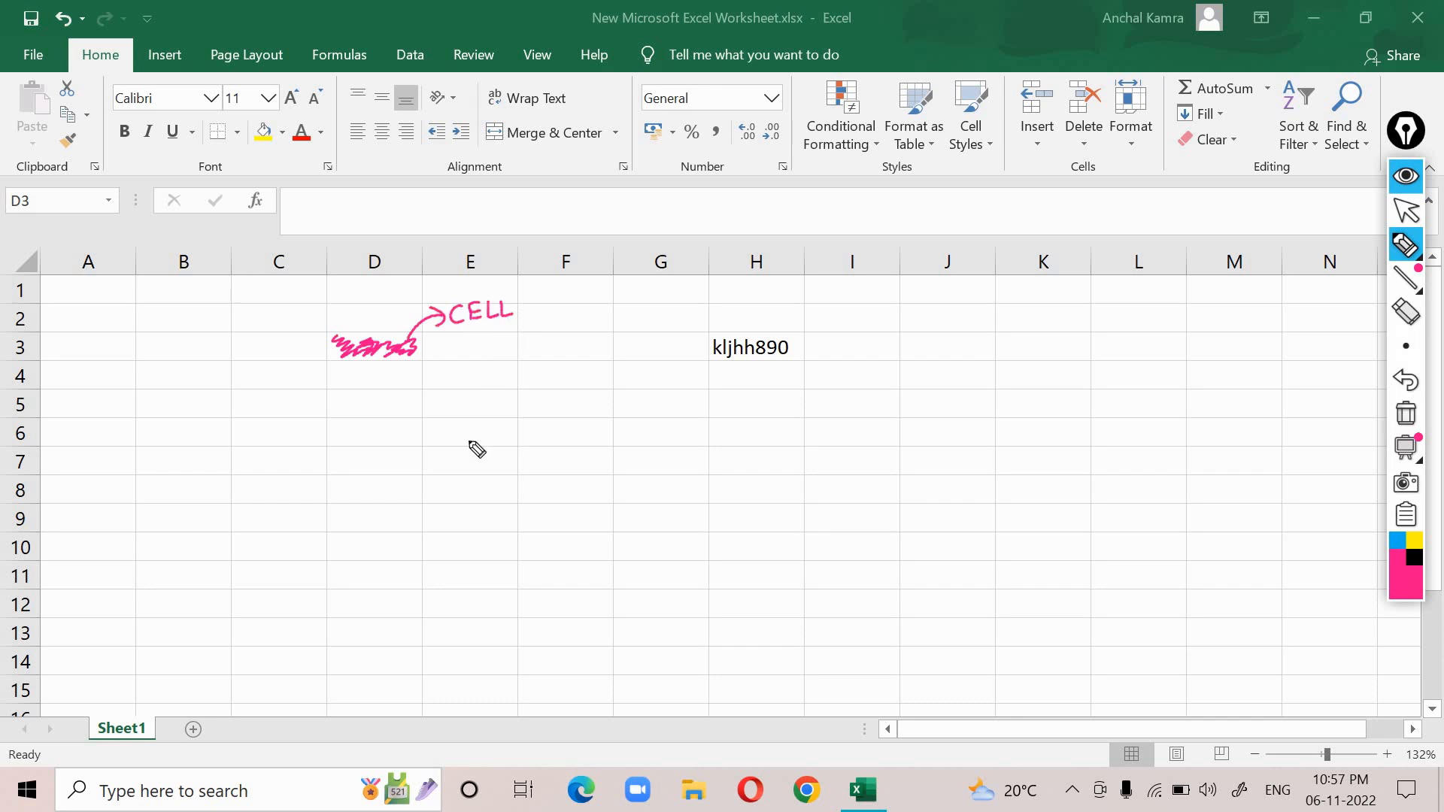
{"action": "mouse_move", "coordinate": [1186, 412]}
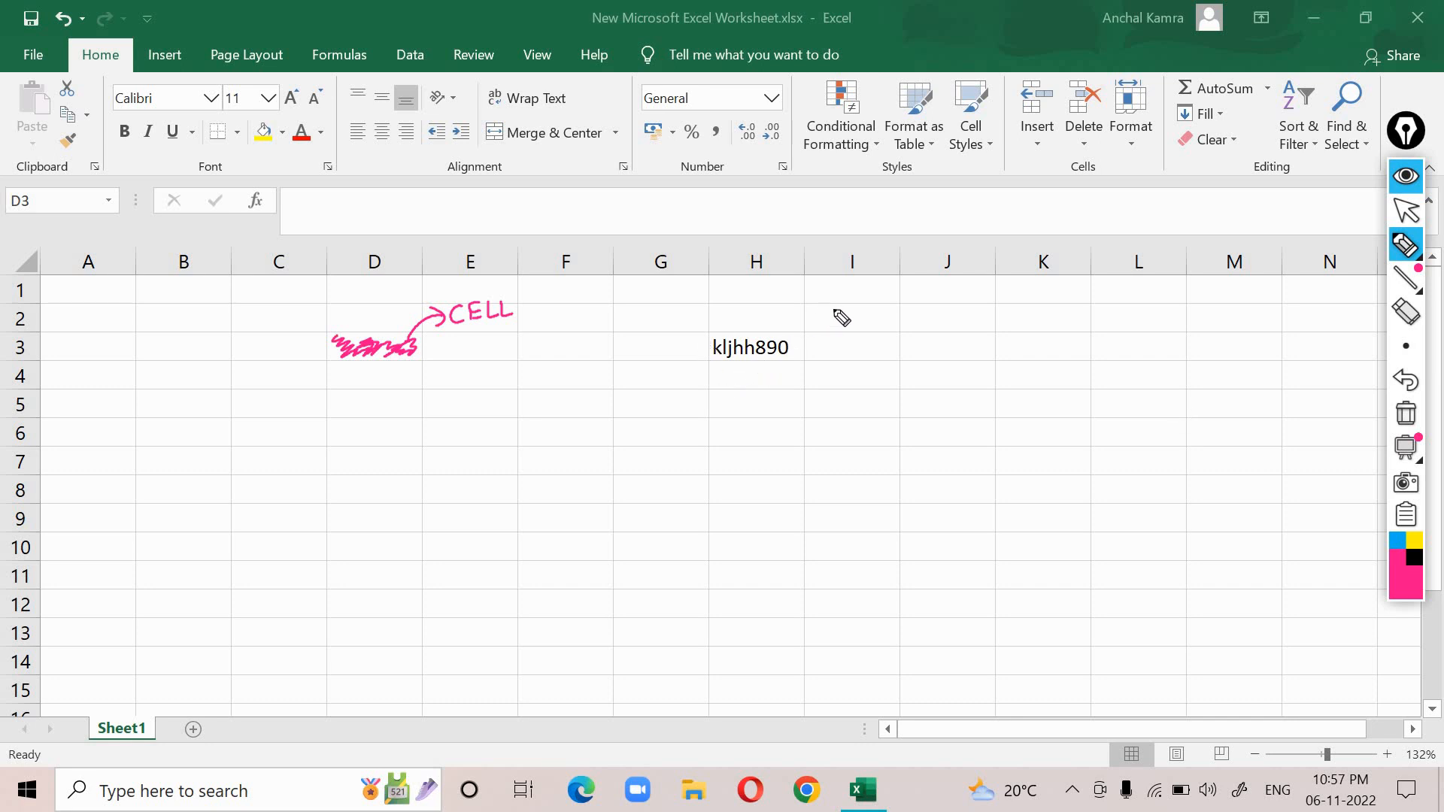
{"action": "left_click_drag", "start_coordinate": [837, 318], "coordinate": [867, 313]}
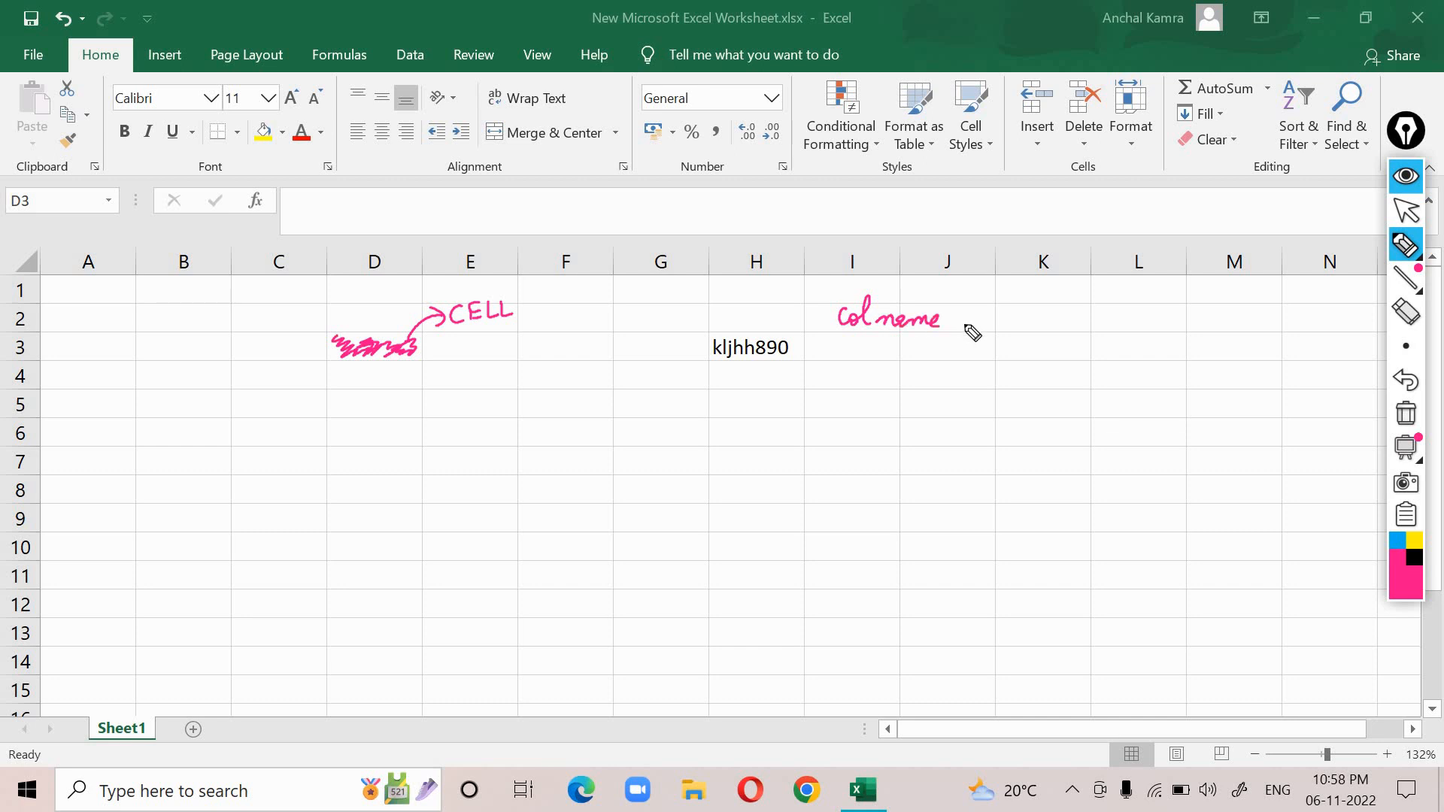
{"action": "left_click_drag", "start_coordinate": [965, 327], "coordinate": [1023, 322]}
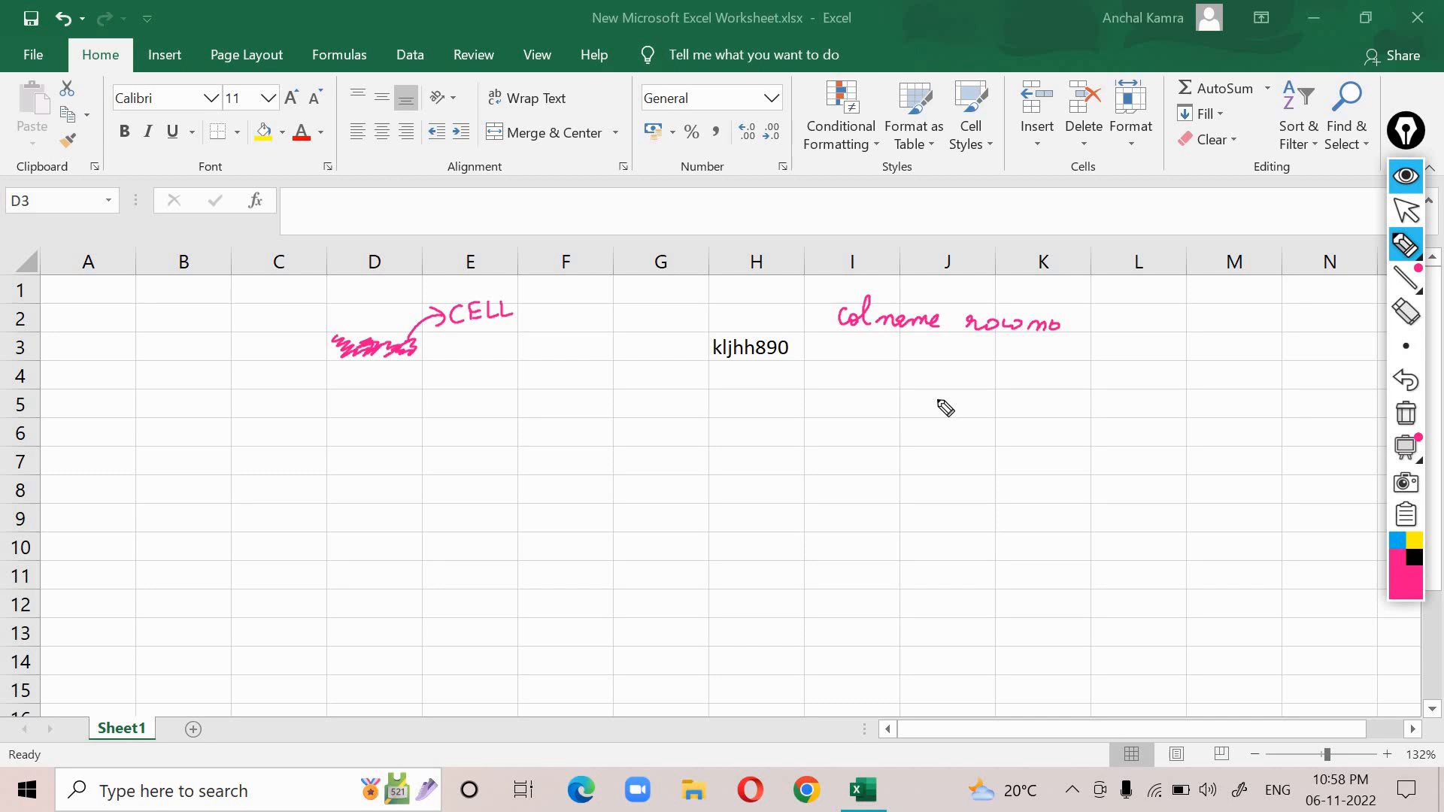
{"action": "mouse_move", "coordinate": [931, 403]}
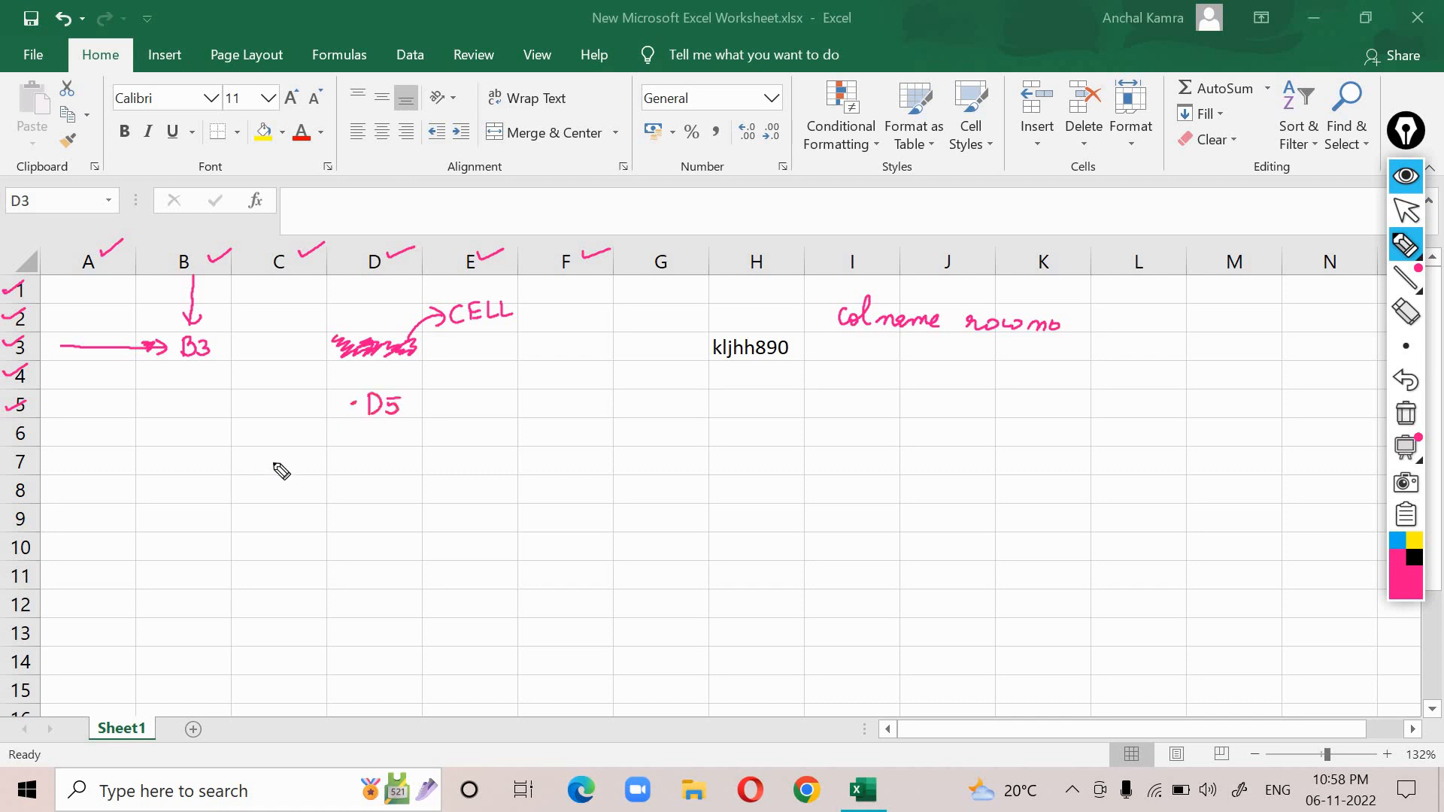
{"action": "left_click_drag", "start_coordinate": [272, 451], "coordinate": [262, 473]}
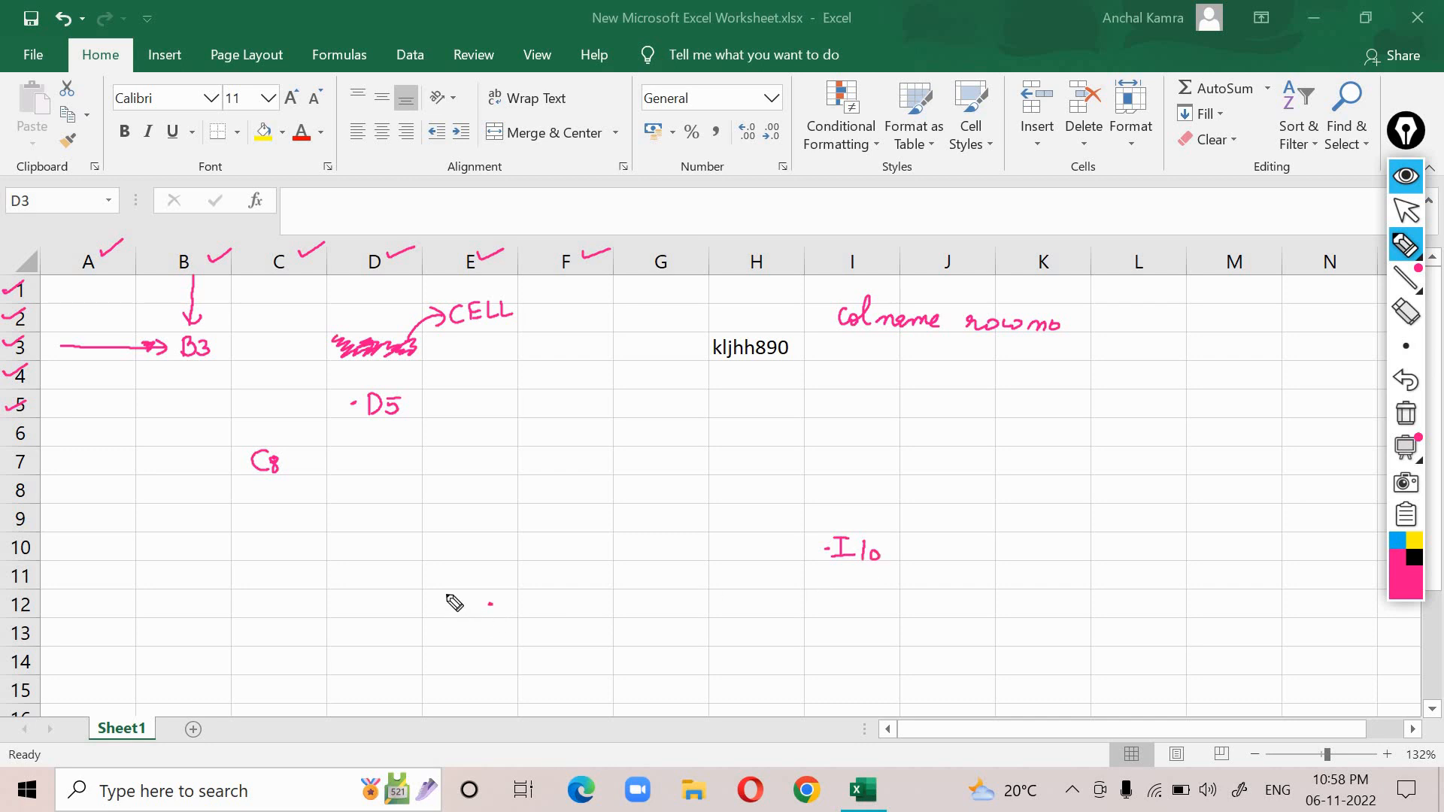
{"action": "left_click_drag", "start_coordinate": [445, 594], "coordinate": [460, 612]}
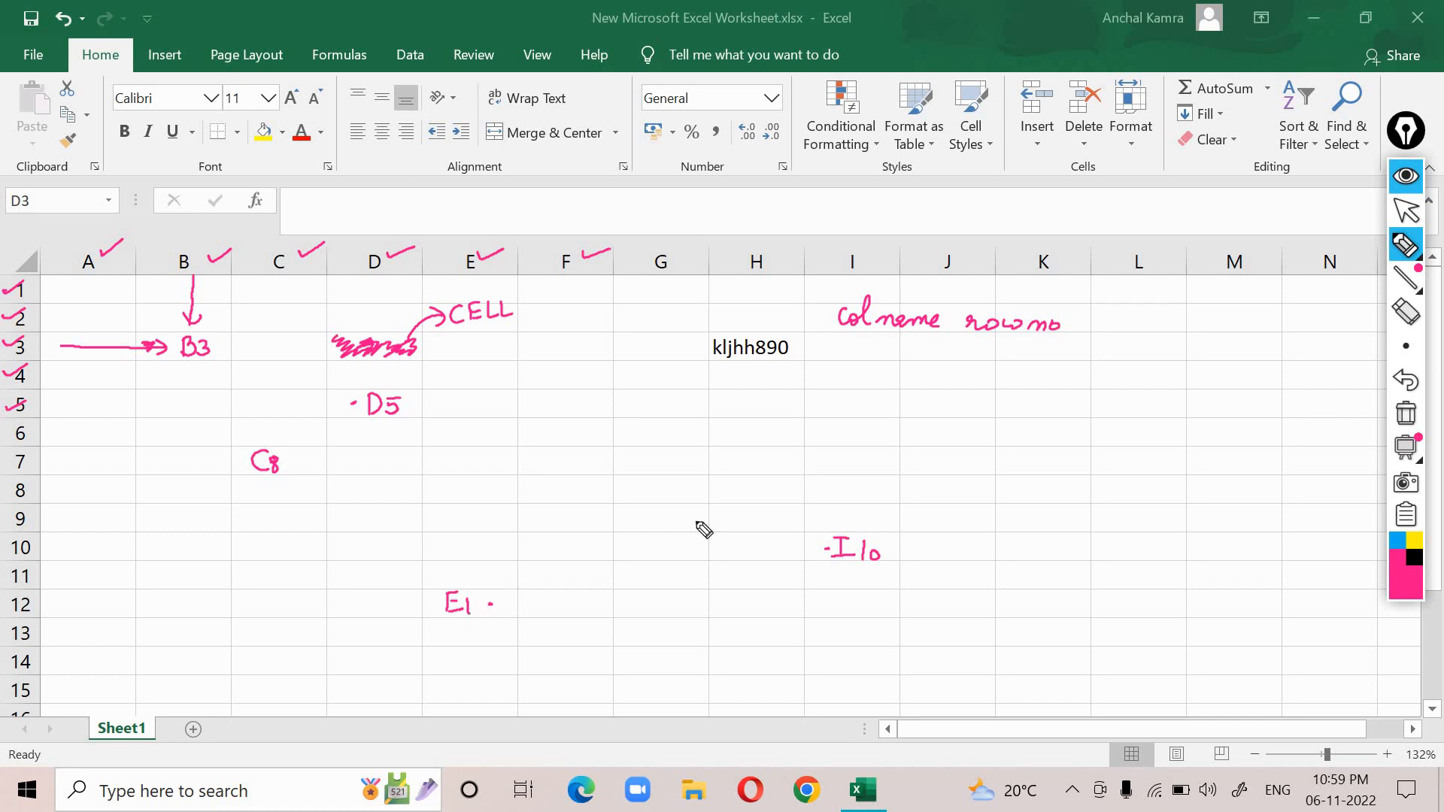
{"action": "mouse_move", "coordinate": [1406, 416]}
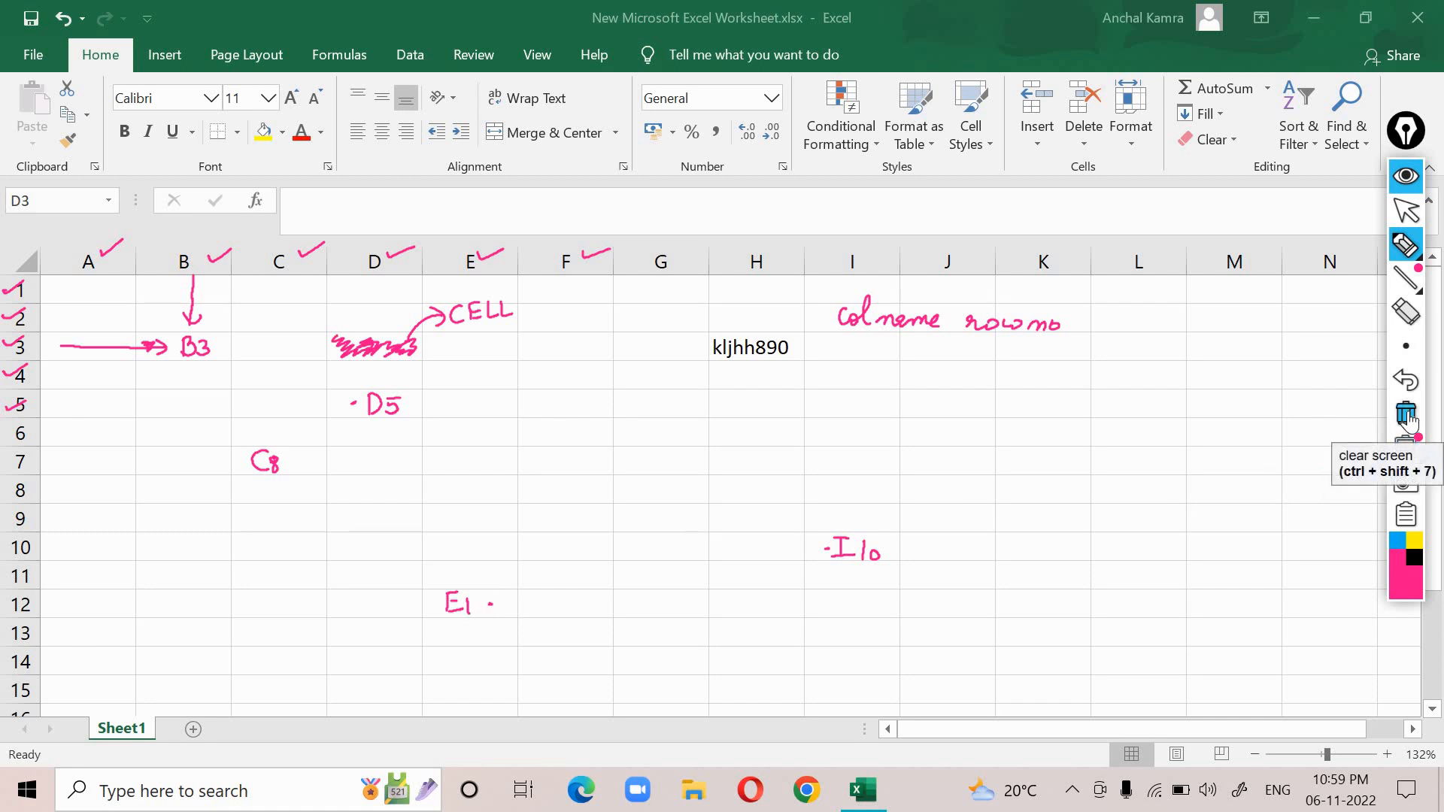
Step: Clear the drawn annotations and enter Monday in cell B1
{"action": "left_click", "coordinate": [1405, 419]}
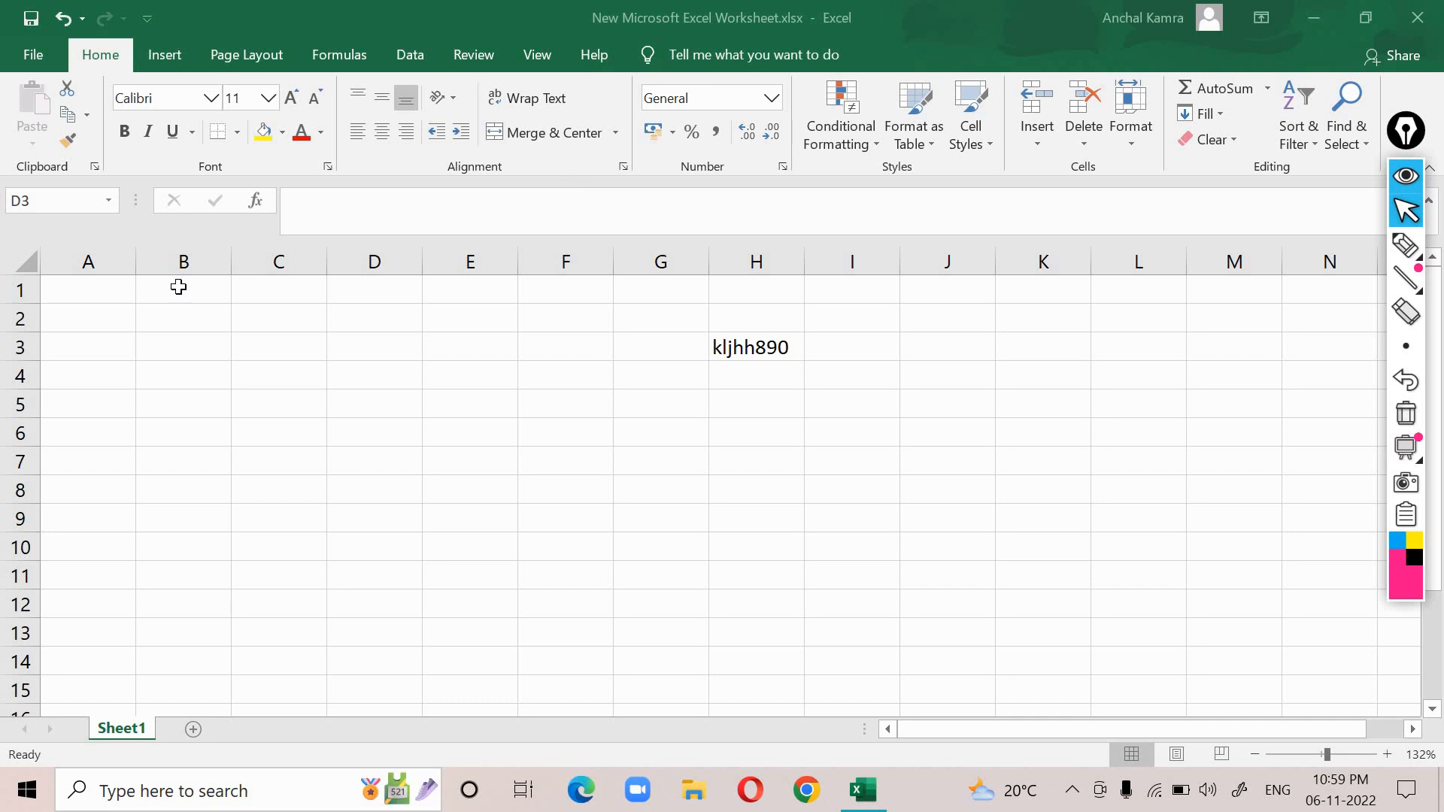
{"action": "left_click", "coordinate": [182, 289]}
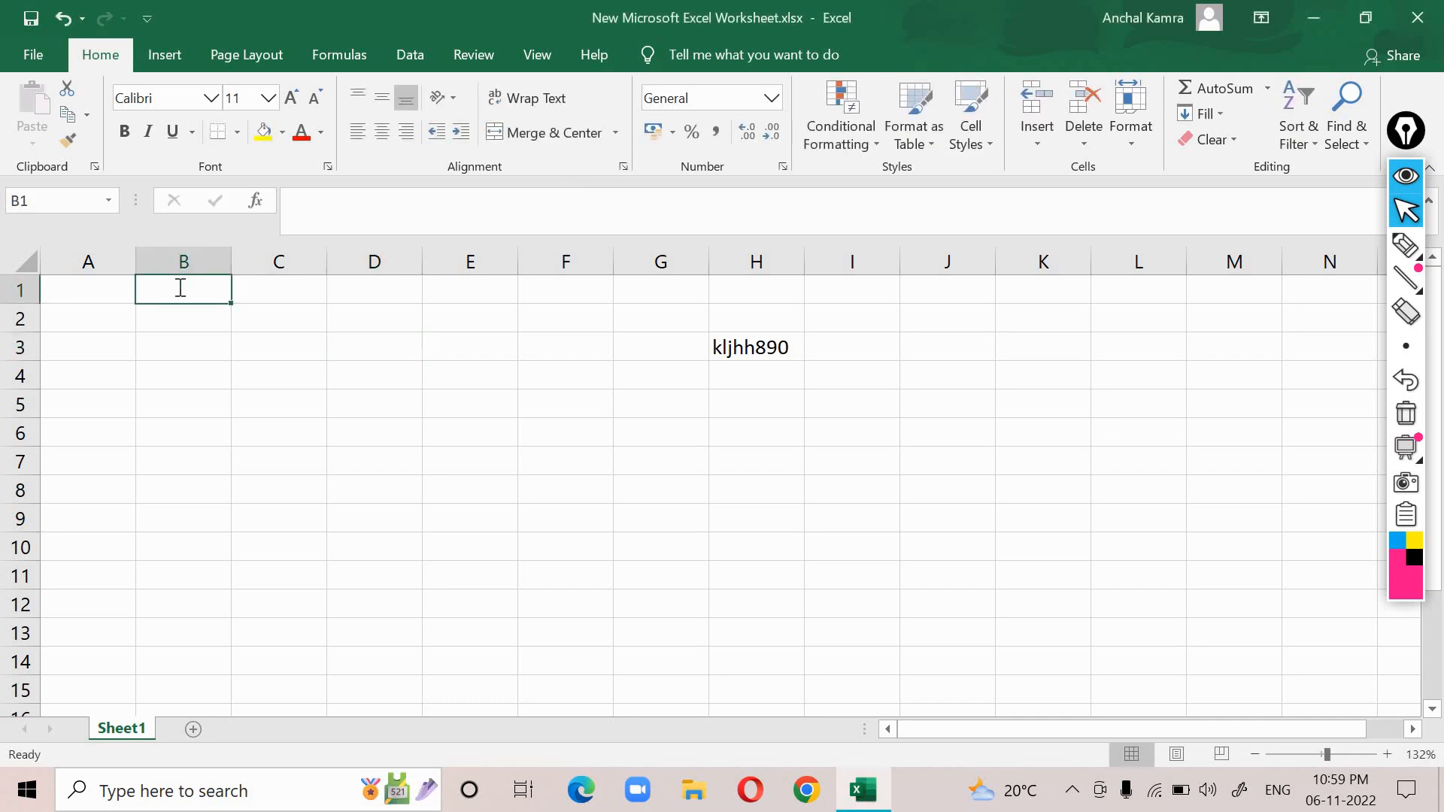
{"action": "type", "text": "Monday"}
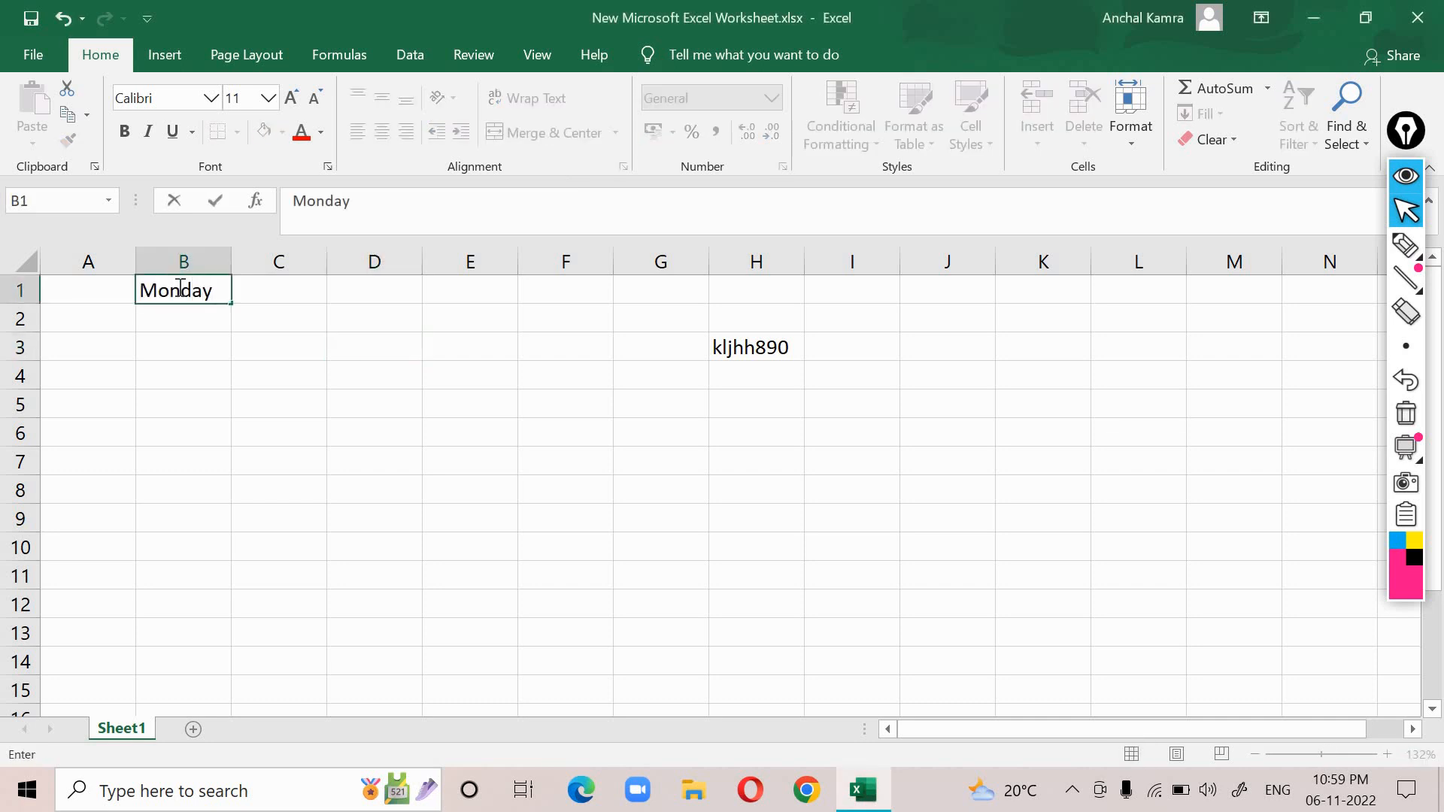
Step: Enter Tuesday in cell B2 beneath Monday
{"action": "left_click", "coordinate": [279, 319]}
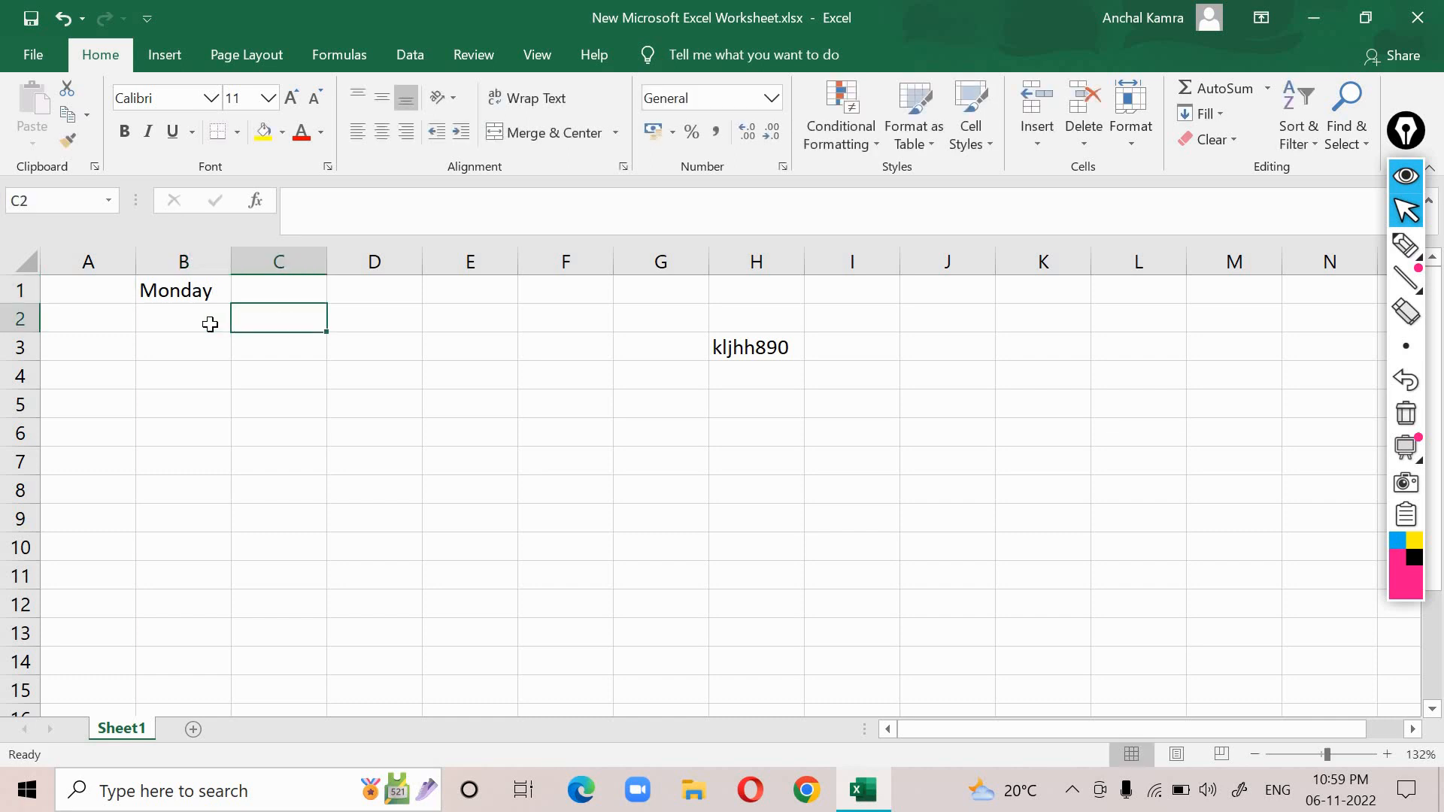
{"action": "type", "text": "Tu"}
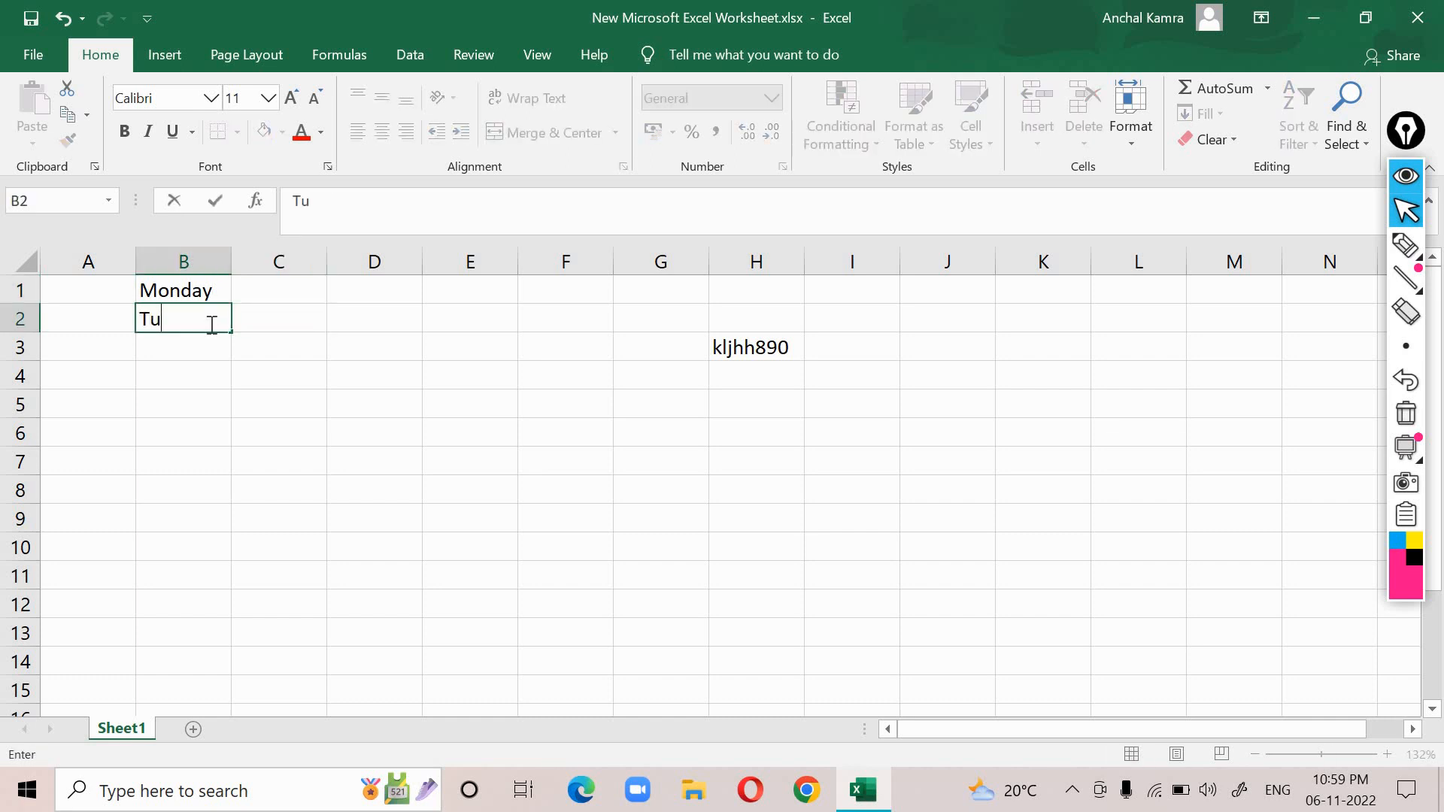
{"action": "type", "text": "esday"}
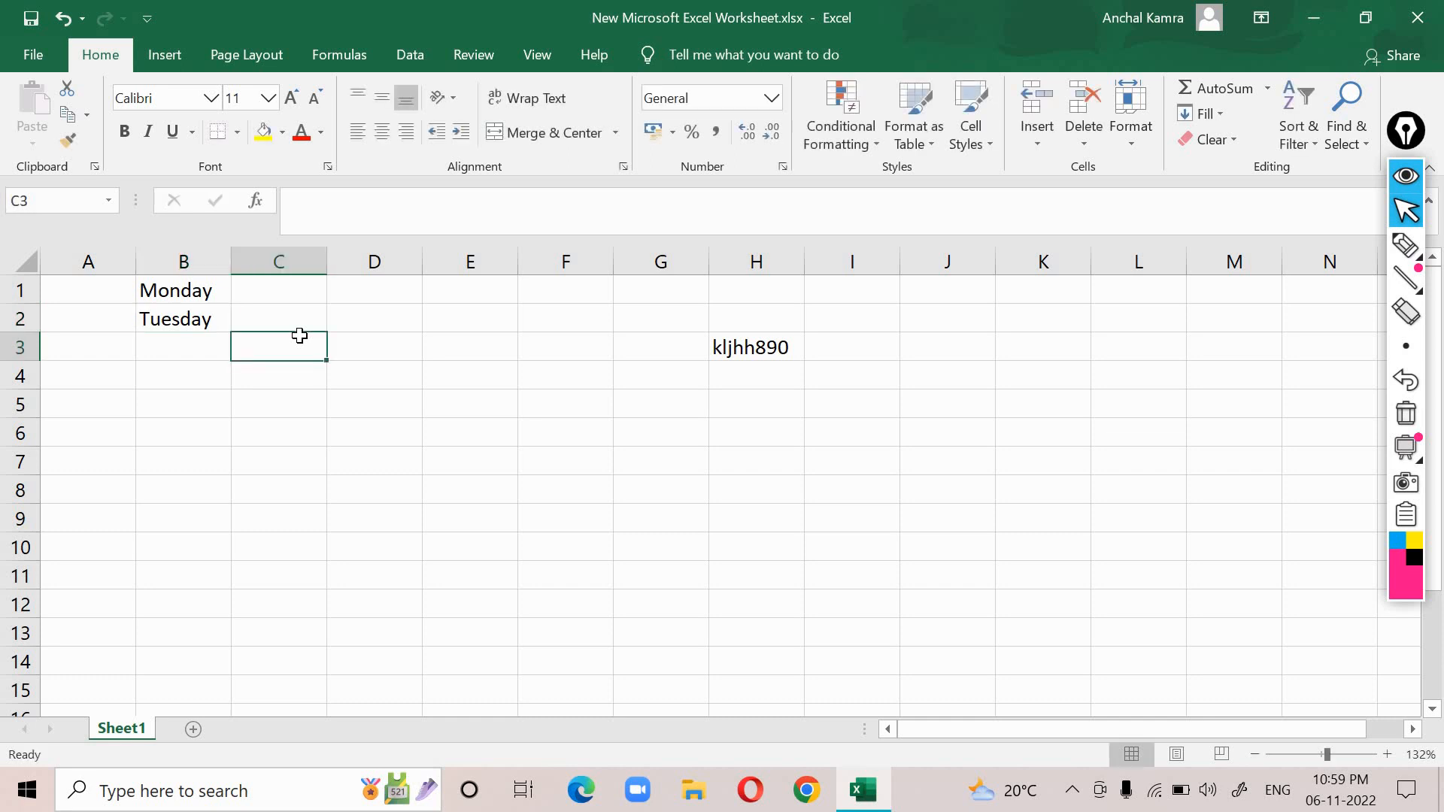
{"action": "mouse_move", "coordinate": [277, 325]}
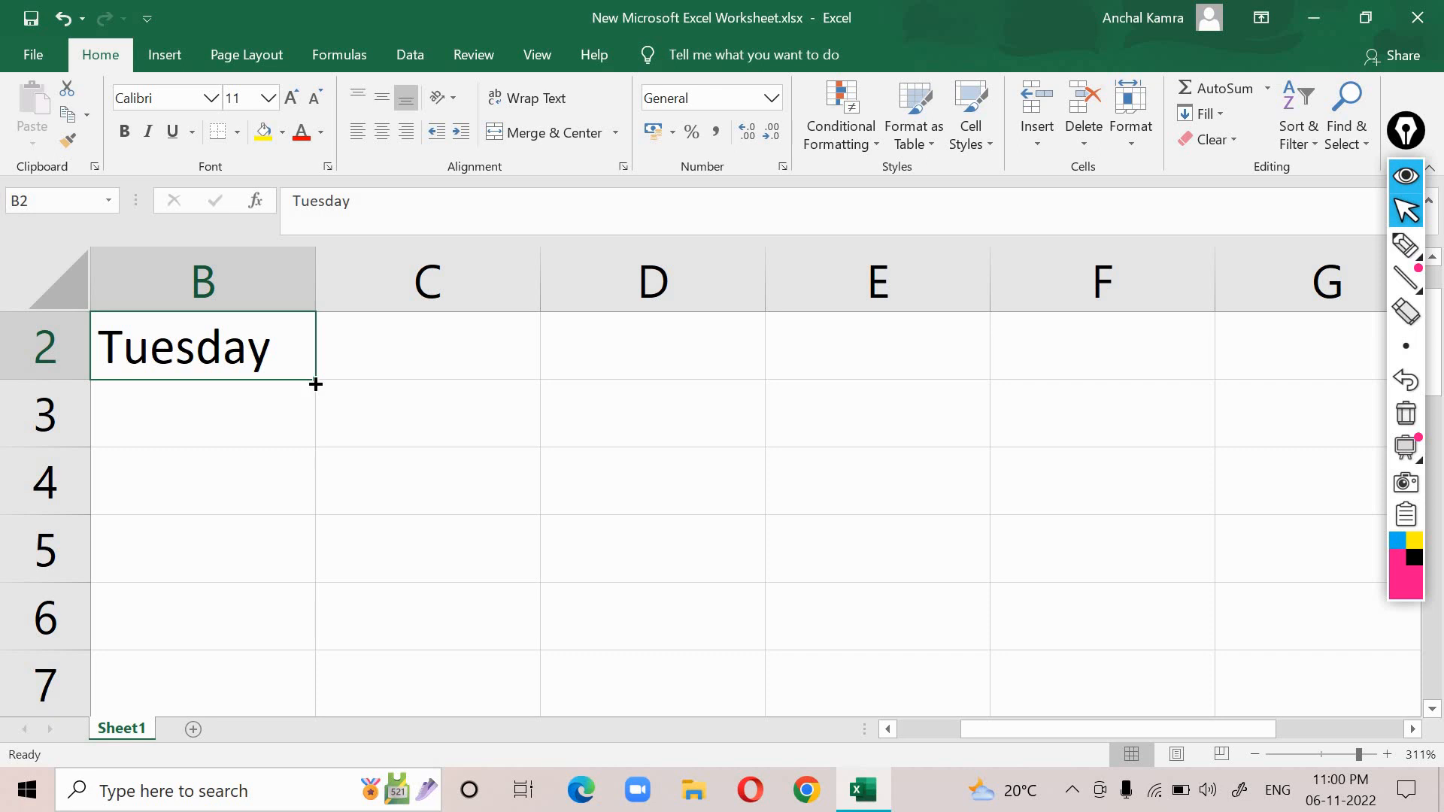
{"action": "mouse_move", "coordinate": [314, 378]}
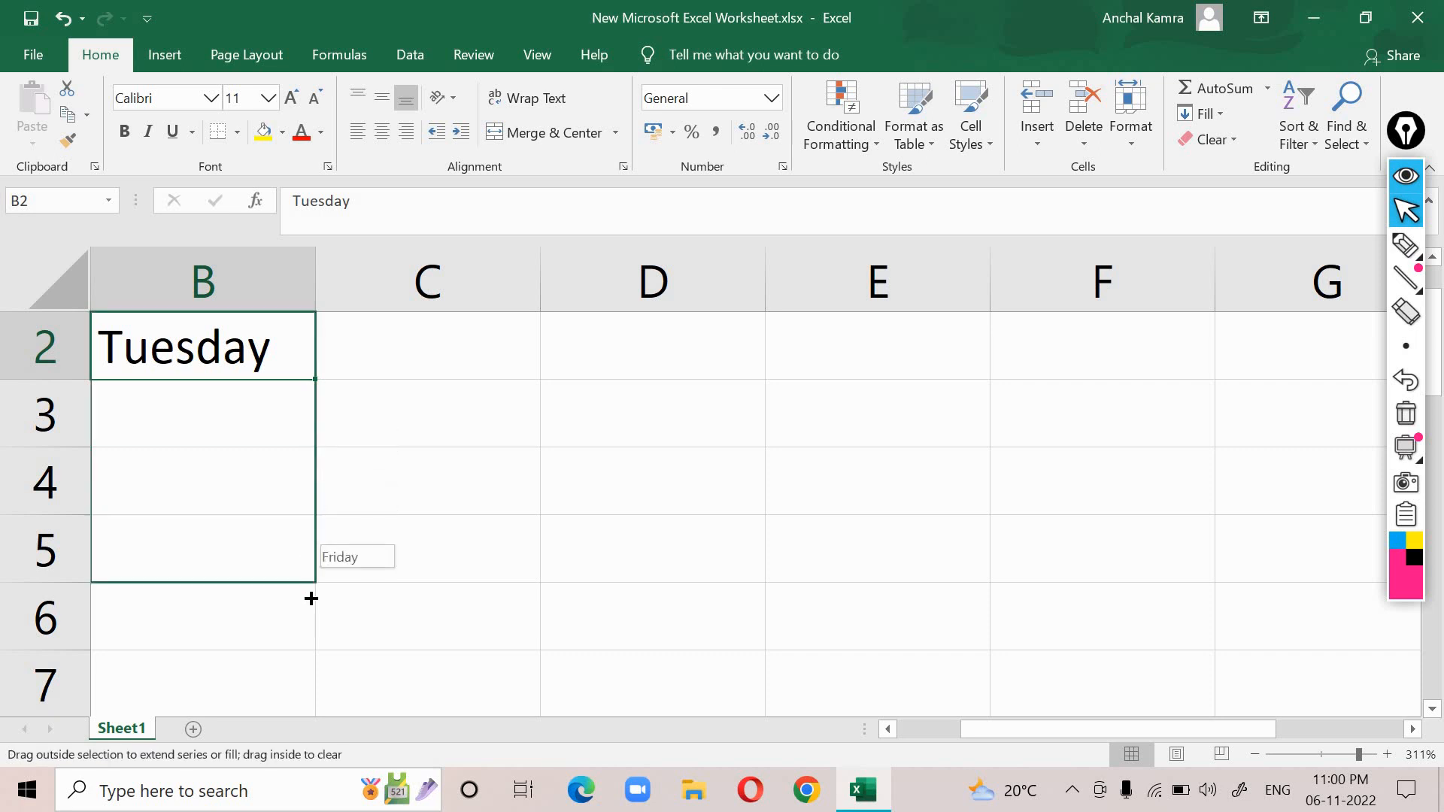
Step: Auto-fill the weekdays down from B2 so B1:B6 runs Monday through Saturday
{"action": "left_click_drag", "start_coordinate": [309, 379], "coordinate": [310, 626]}
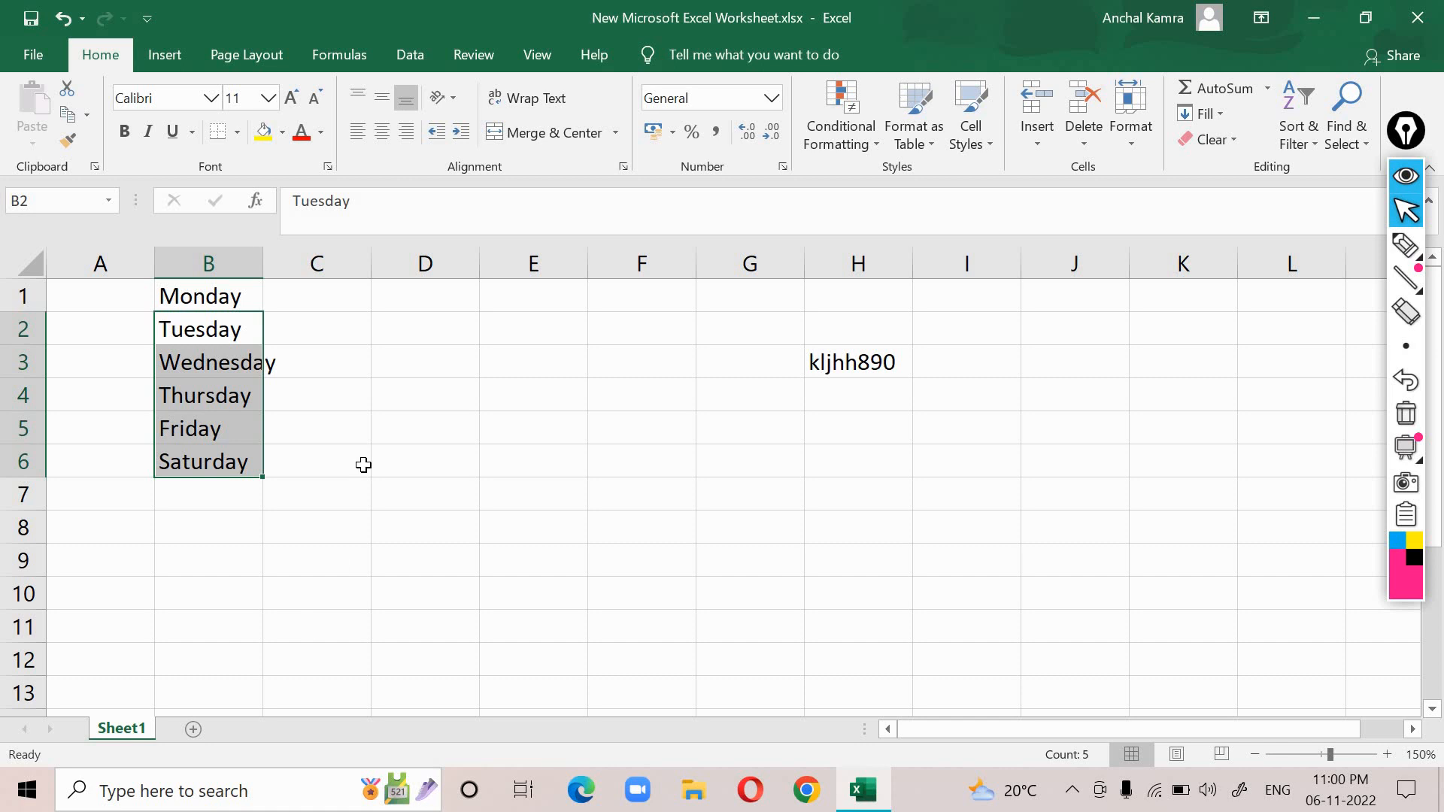
{"action": "left_click", "coordinate": [424, 296]}
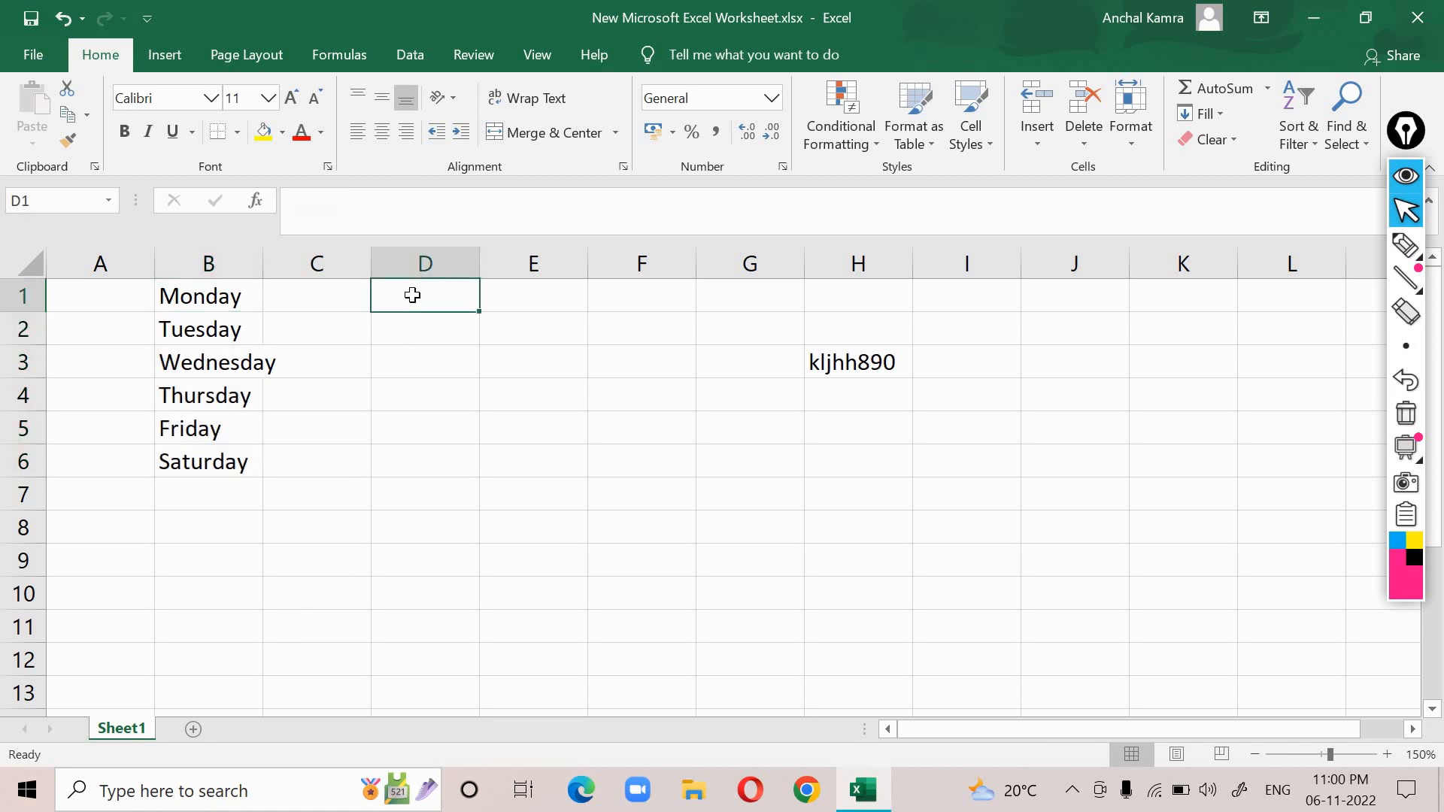
Step: Enter Jan in D1 for the month series down to D13, then start 98 in E1
{"action": "type", "text": "Jan"}
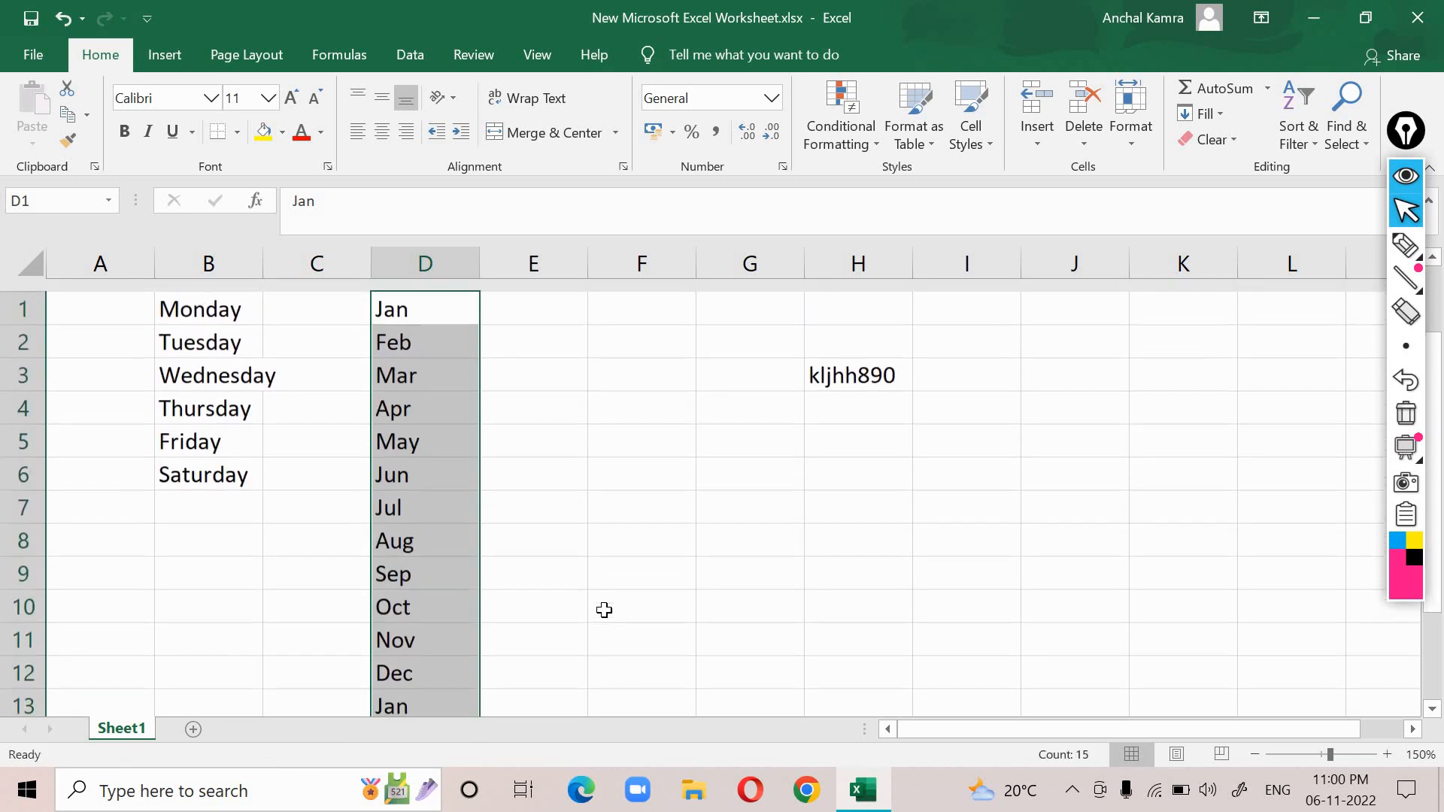
{"action": "scroll", "scroll_direction": "down", "scroll_amount": 3}
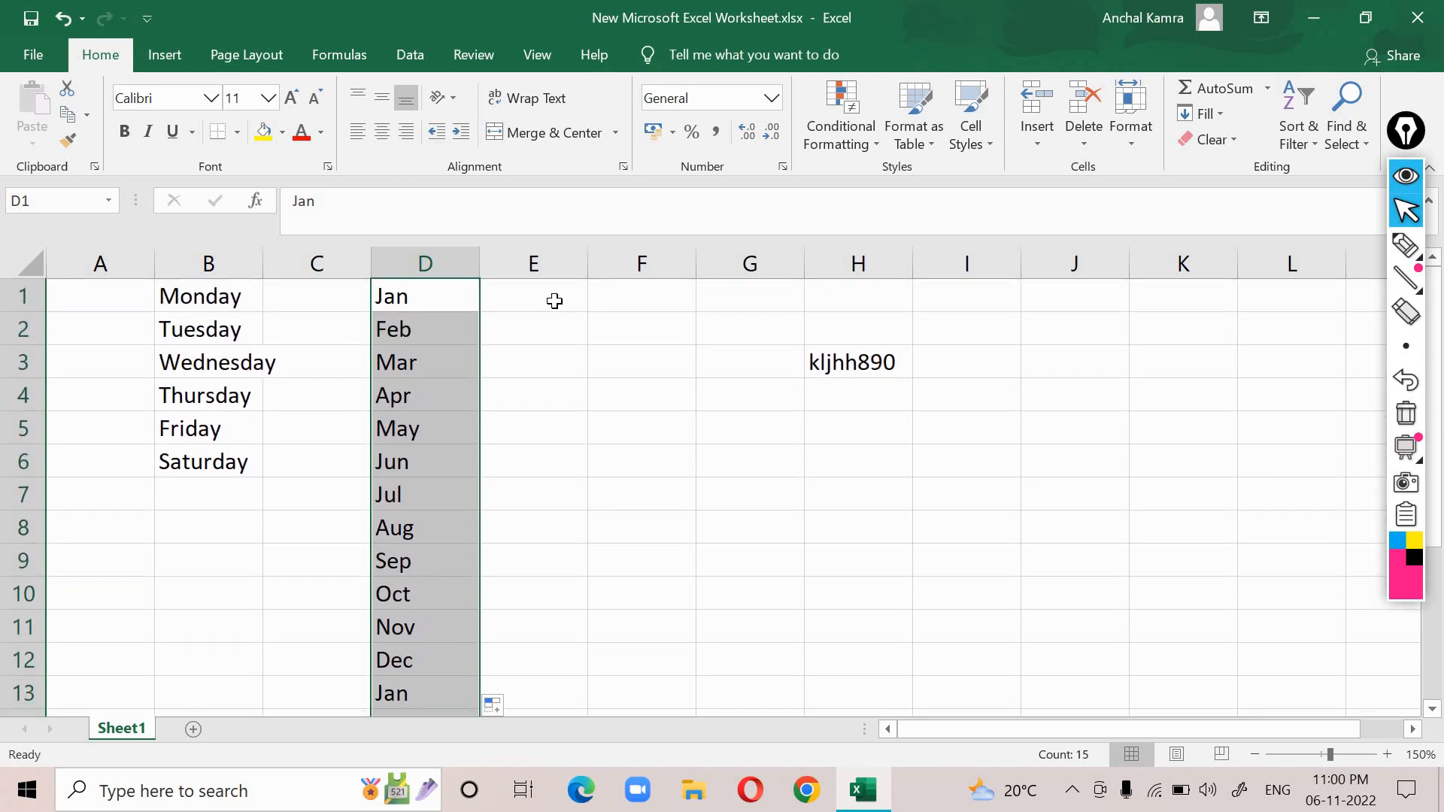
{"action": "type", "text": "98"}
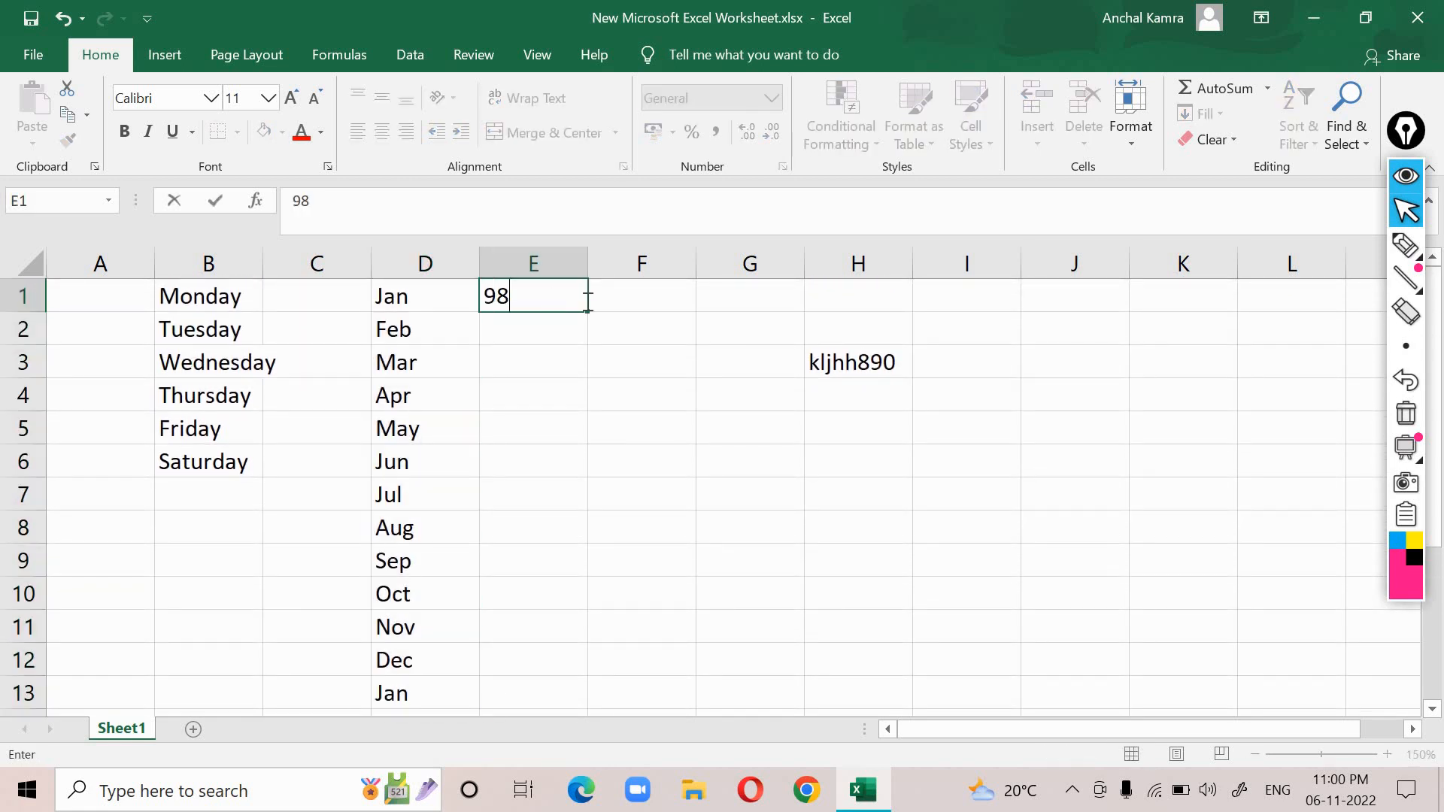
Step: Fill 98 down to E12 and choose Fill Series so E1:E12 counts 98 to 109
{"action": "key", "text": "enter"}
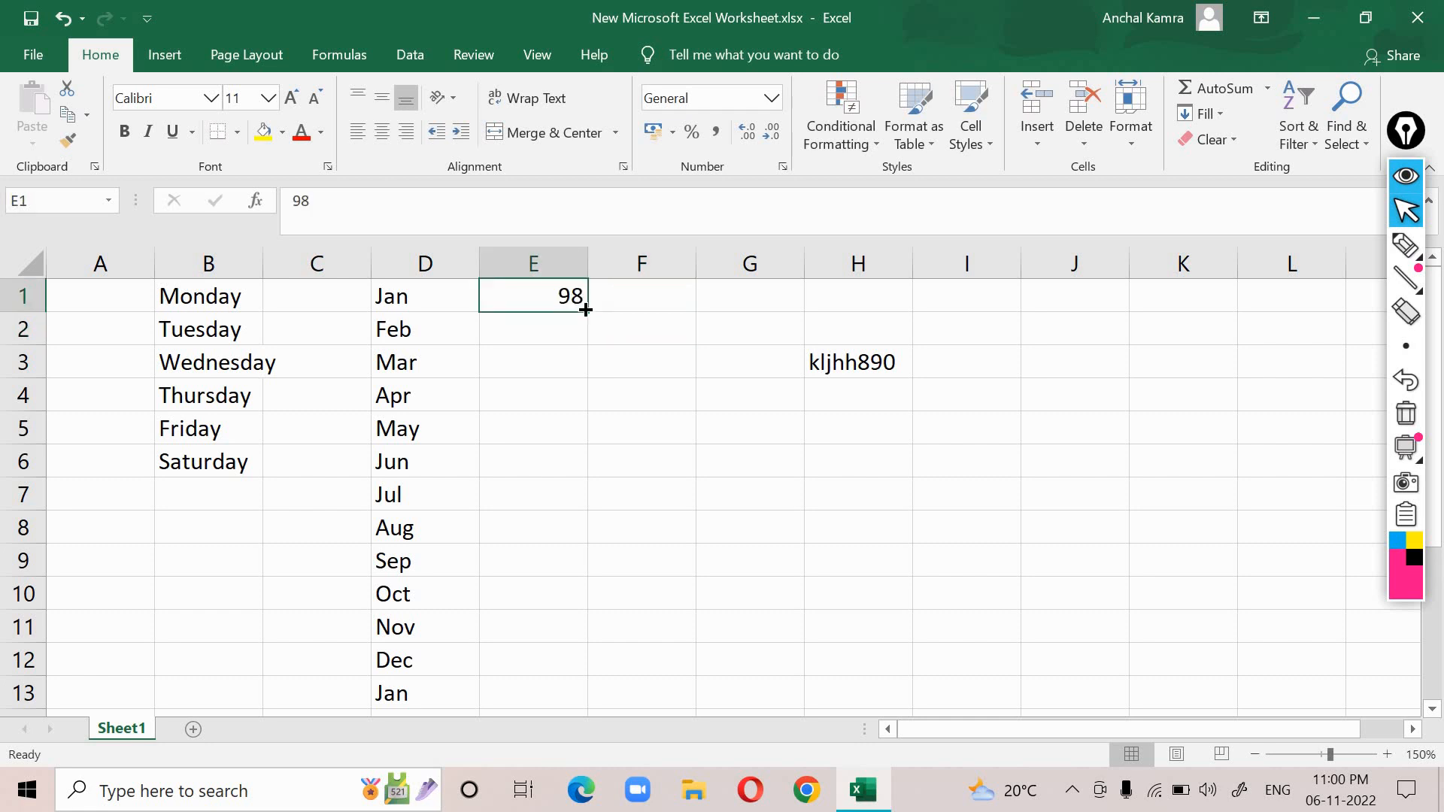
{"action": "left_click_drag", "start_coordinate": [583, 309], "coordinate": [580, 686]}
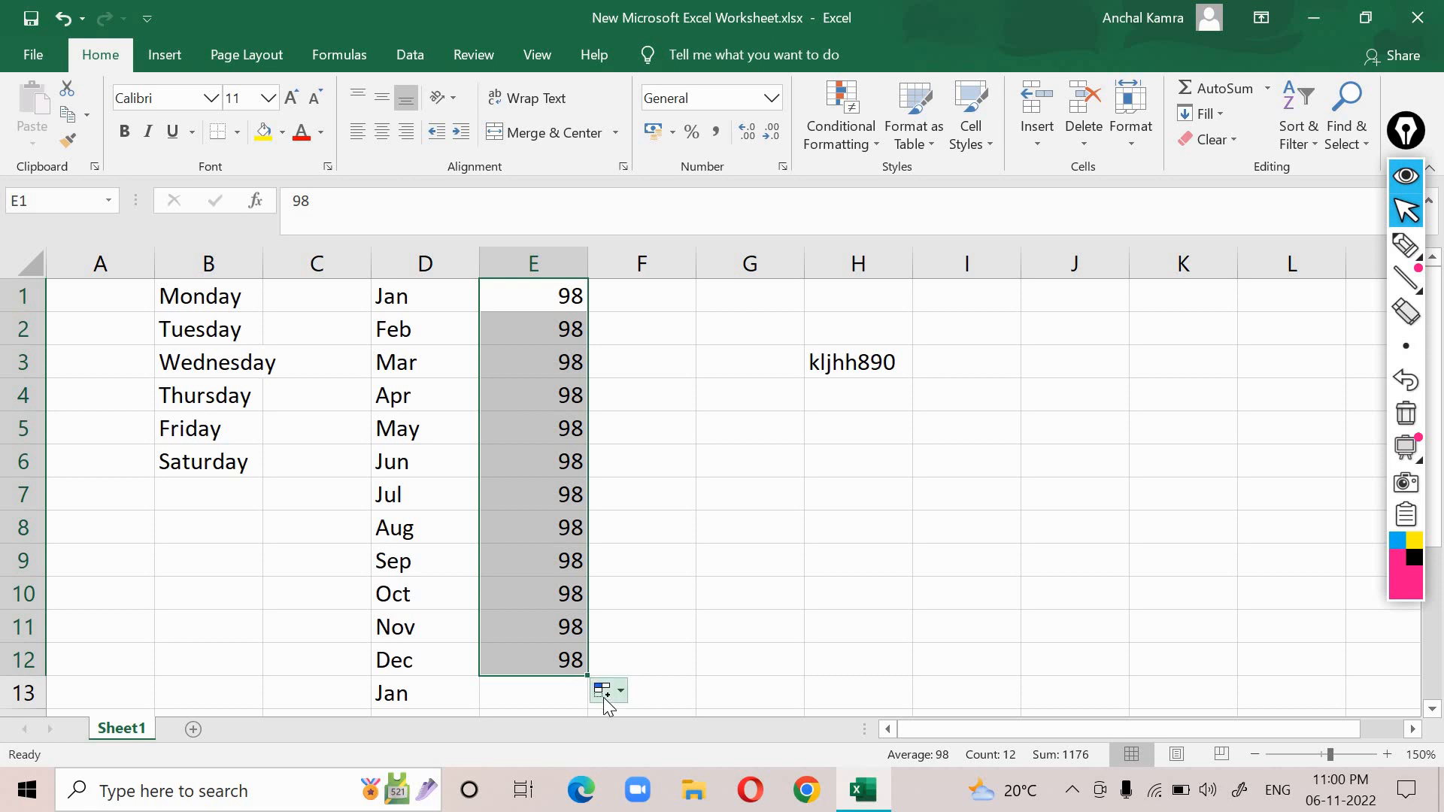
{"action": "left_click", "coordinate": [618, 690]}
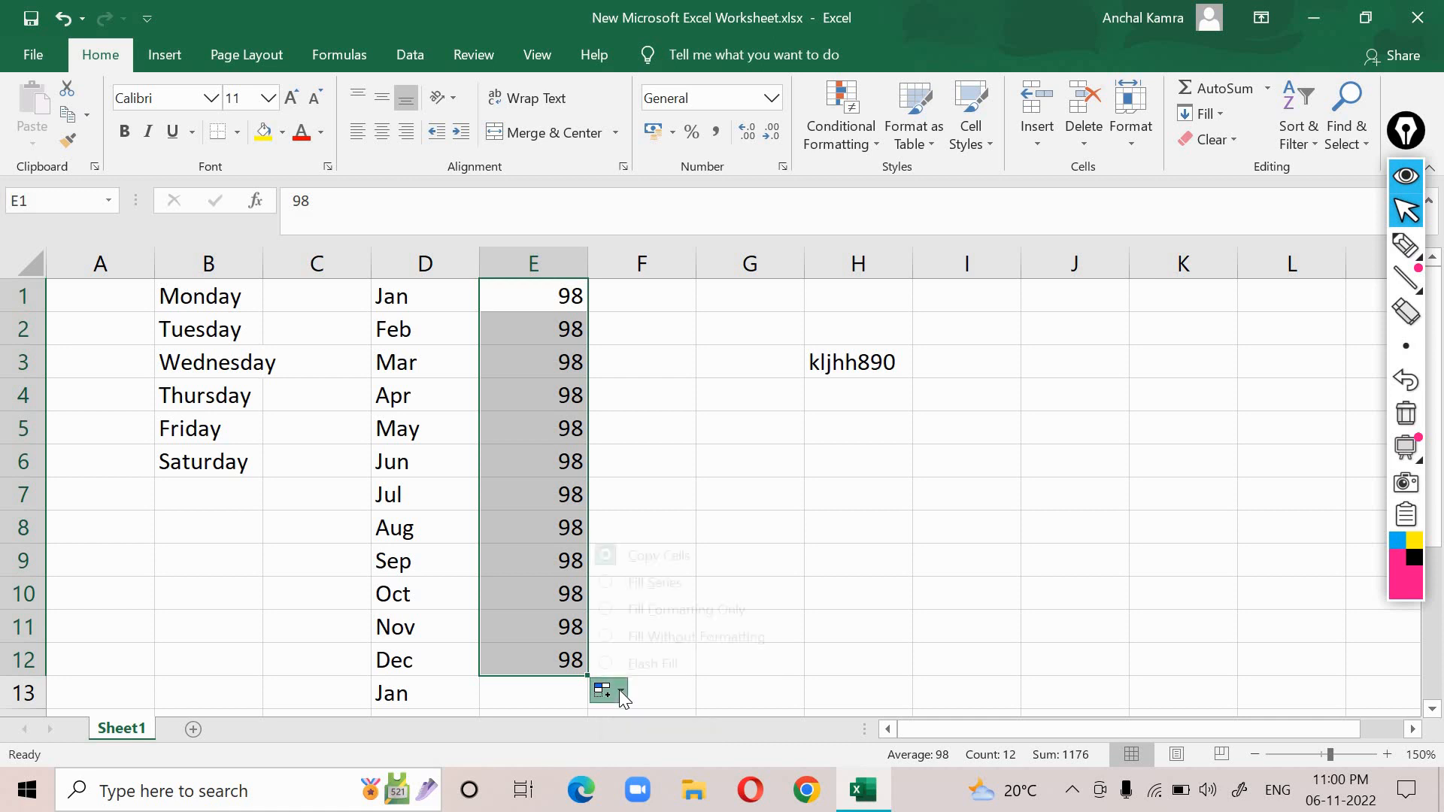
{"action": "left_click", "coordinate": [604, 692]}
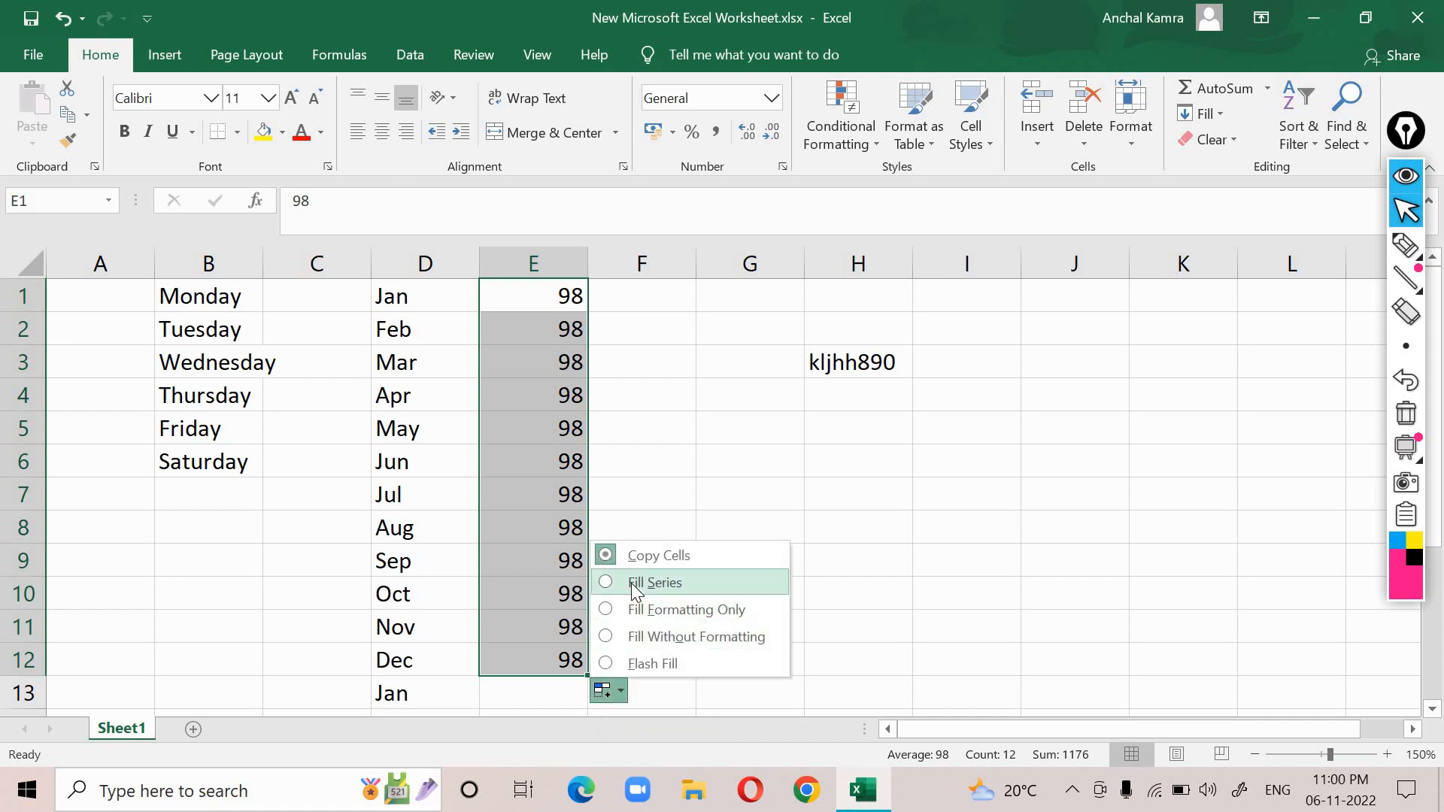
{"action": "left_click", "coordinate": [655, 582]}
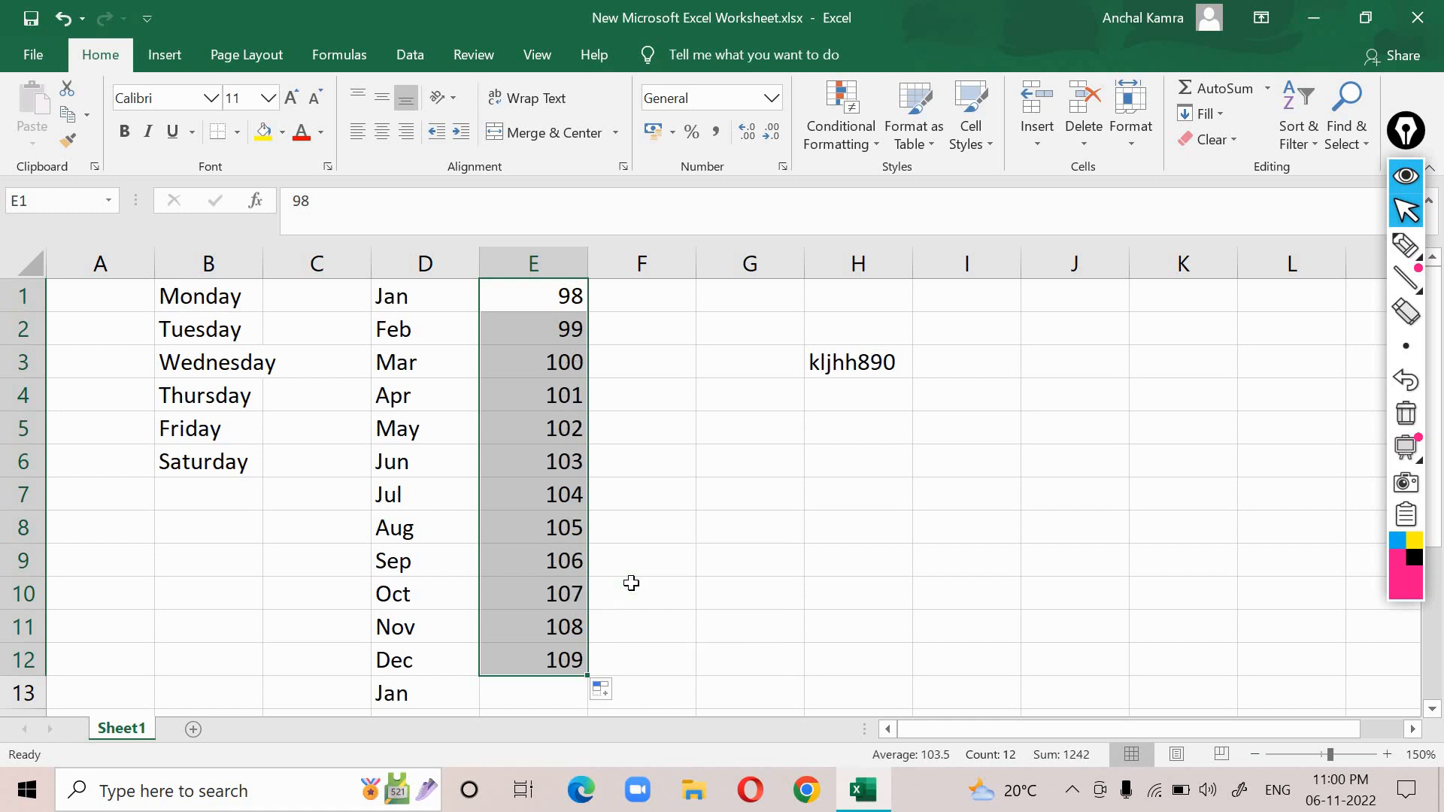
{"action": "left_click", "coordinate": [747, 428]}
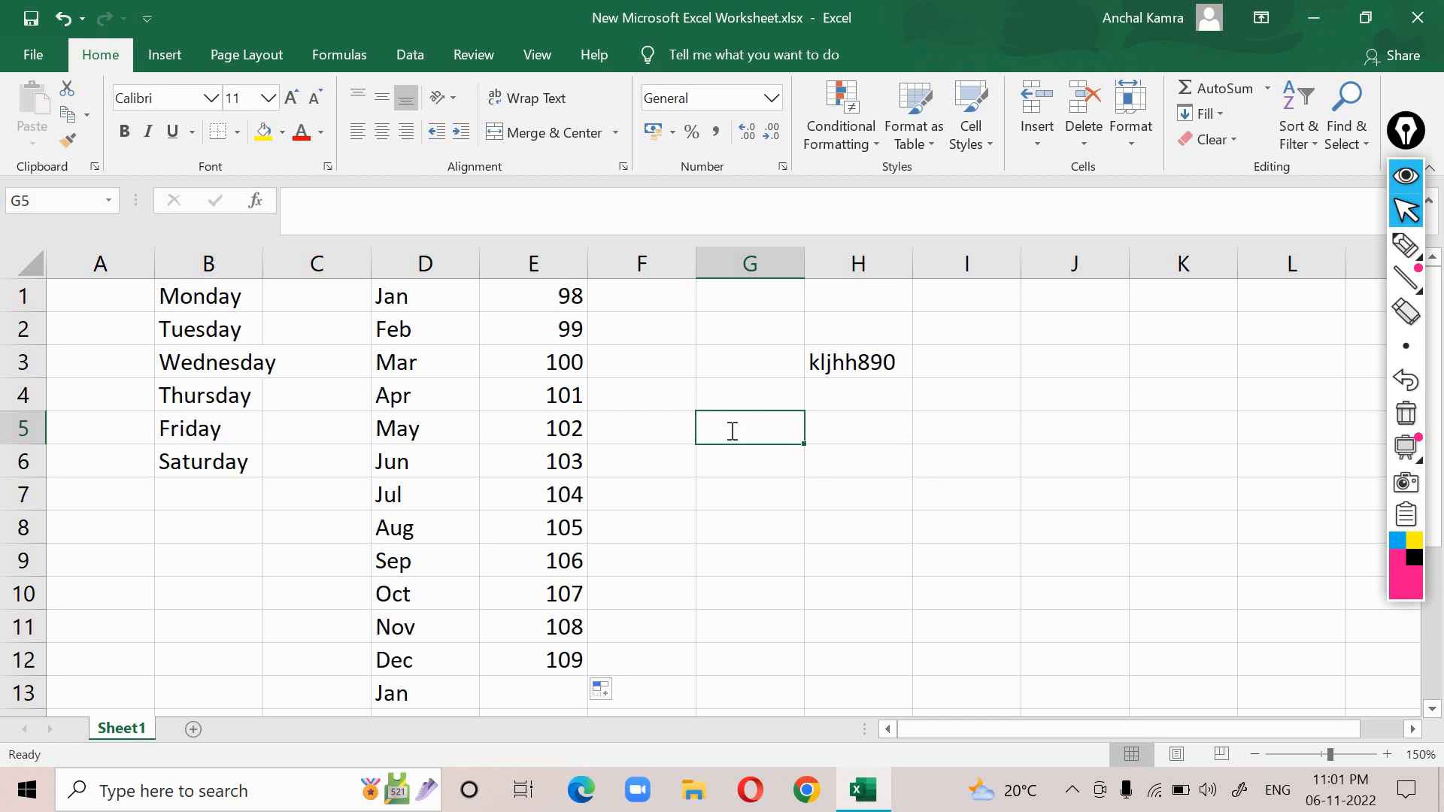
Step: Enter 9th Nov in G5 and fill the dates down to 16th Nov
{"action": "type", "text": "9th Nov"}
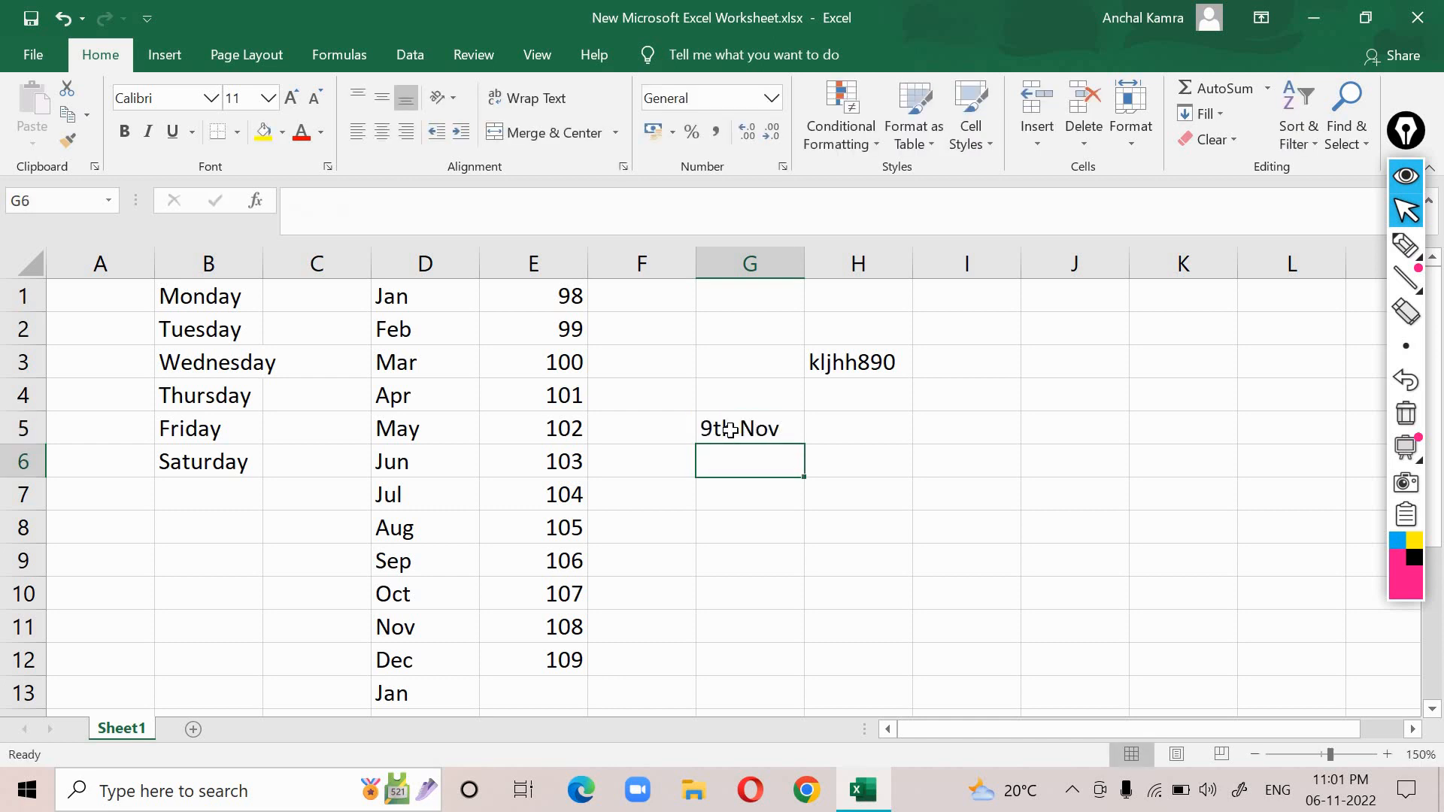
{"action": "left_click", "coordinate": [749, 427]}
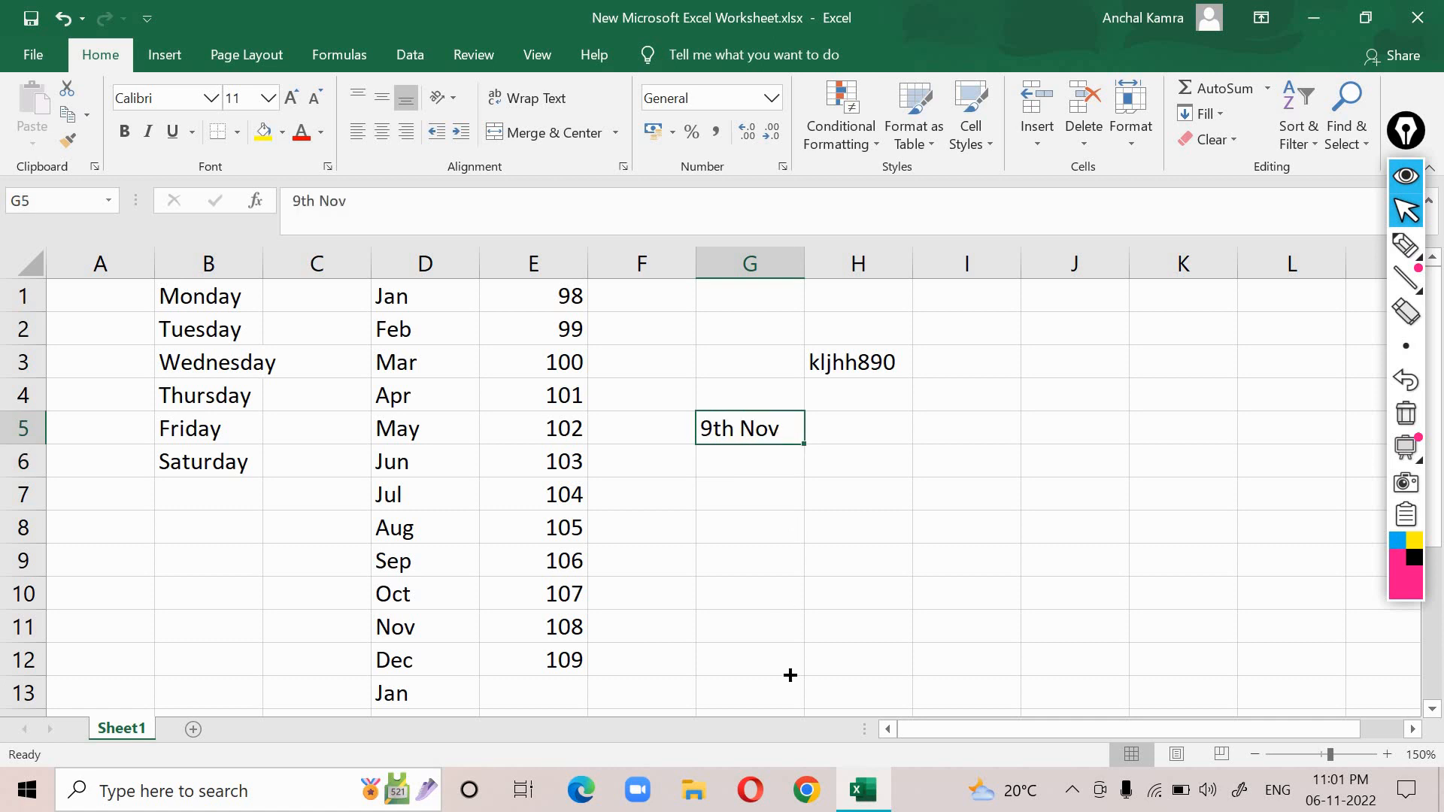
{"action": "left_click_drag", "start_coordinate": [798, 442], "coordinate": [793, 672]}
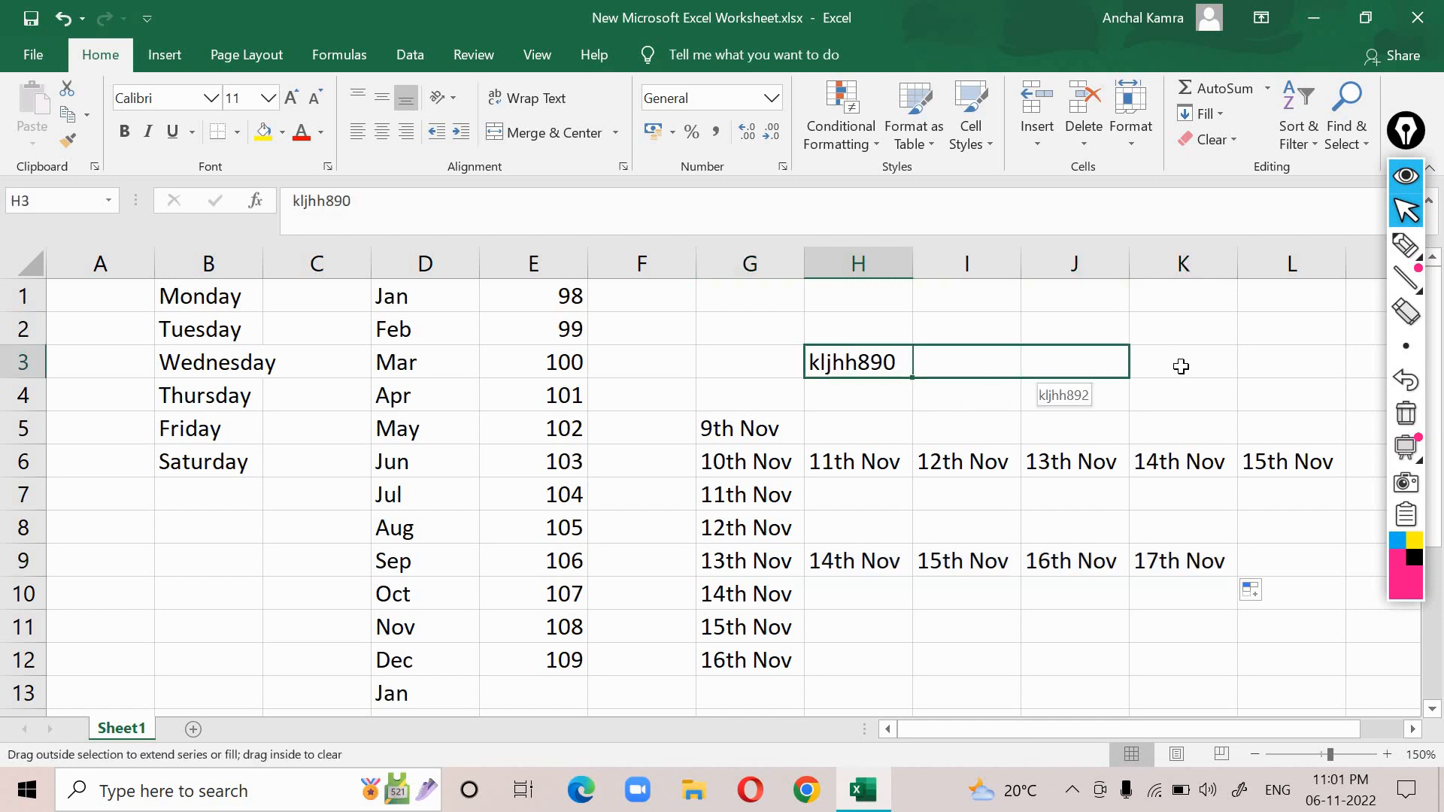
Step: Fill kljhh890–kljhh892 across H3:J3 and make E1:J1 a series counting 98 to 103
{"action": "left_click_drag", "start_coordinate": [909, 362], "coordinate": [1123, 362]}
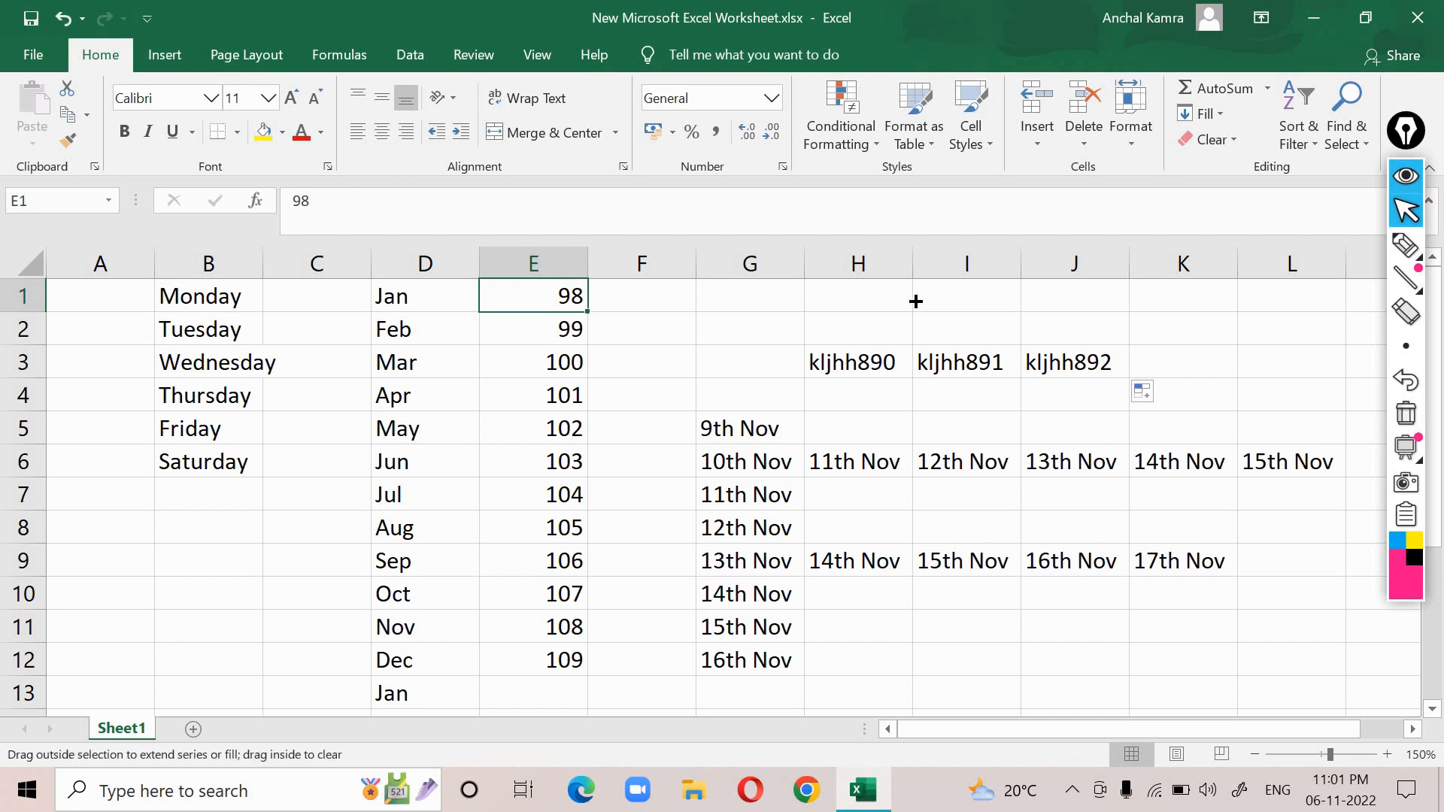
{"action": "left_click_drag", "start_coordinate": [580, 296], "coordinate": [1114, 296]}
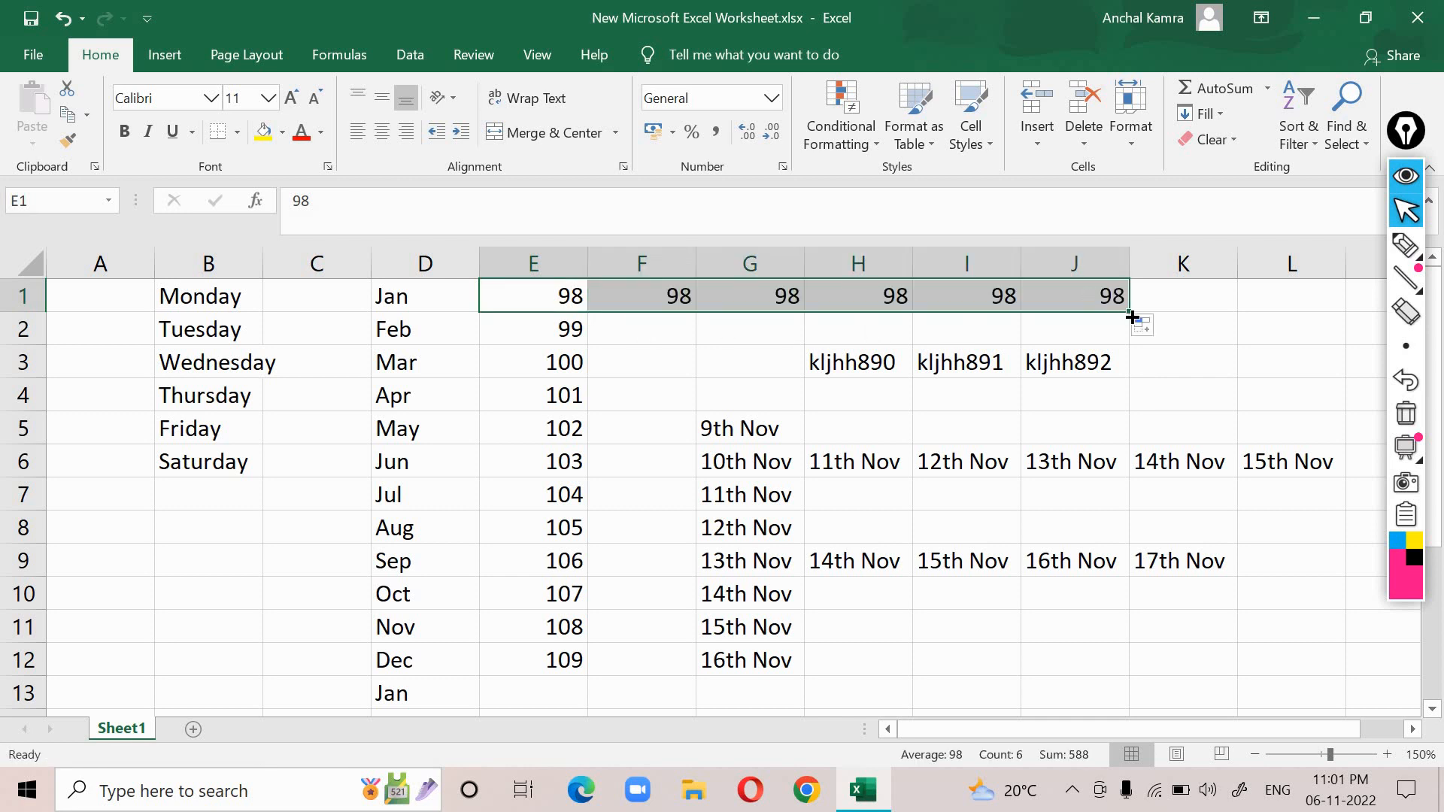
{"action": "left_click", "coordinate": [1148, 325]}
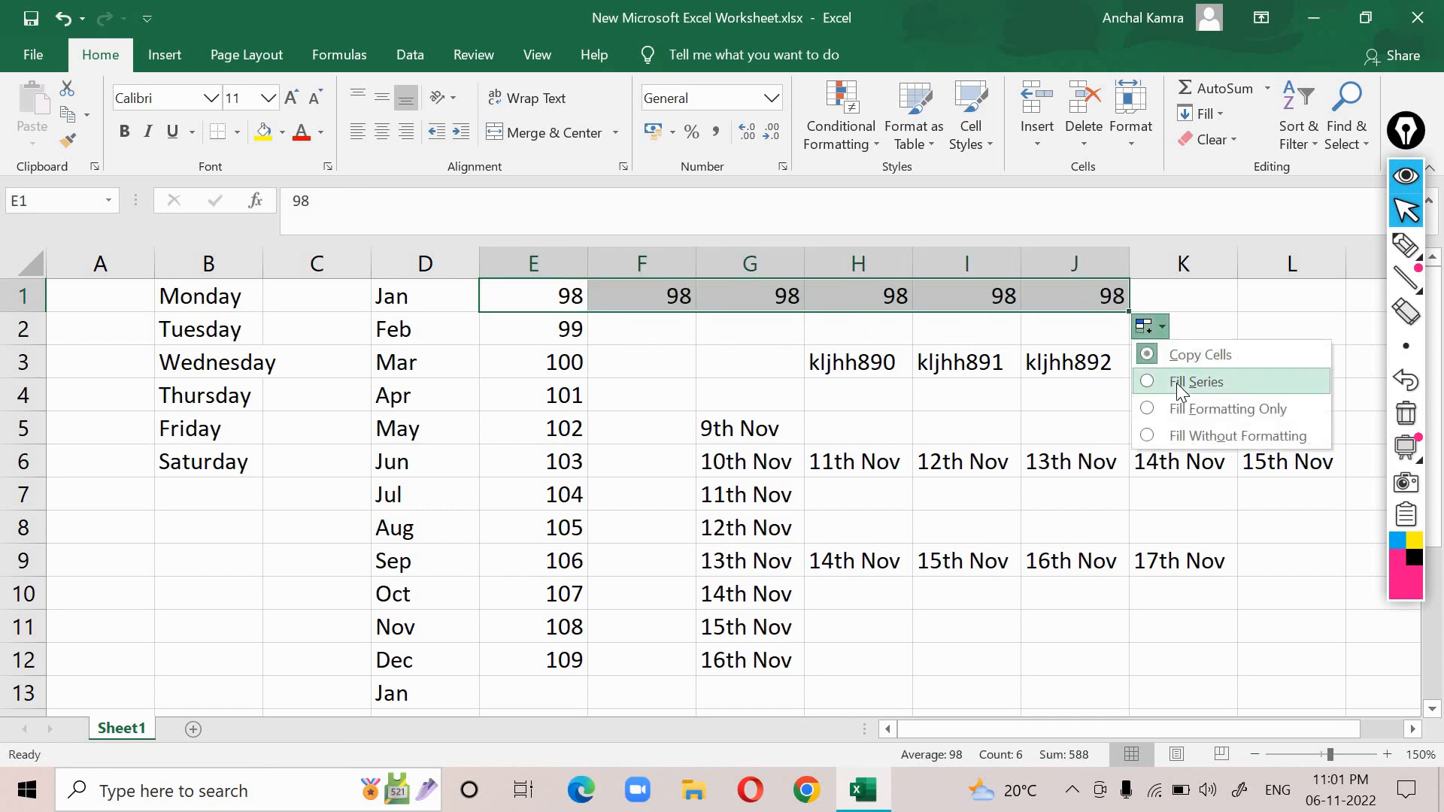
{"action": "left_click", "coordinate": [1195, 380]}
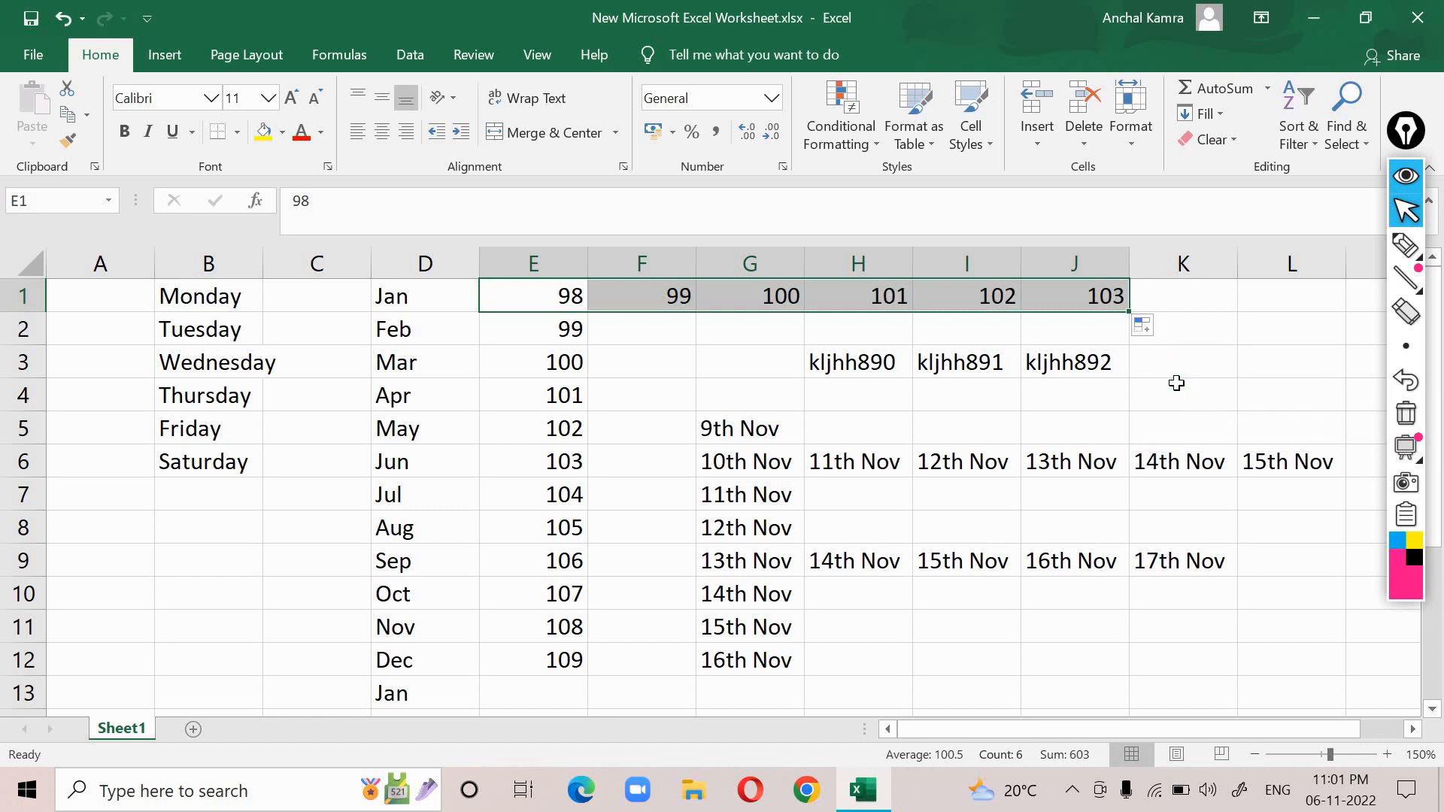